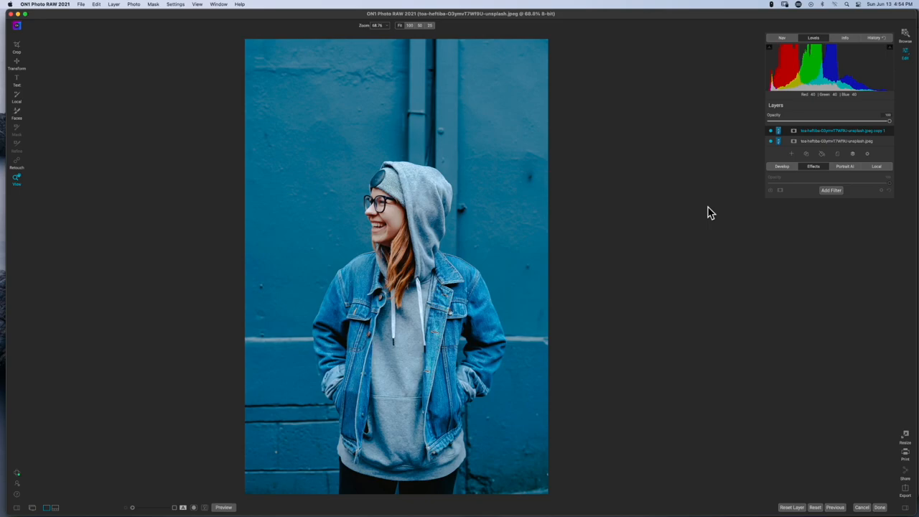
mouse_move(635, 86)
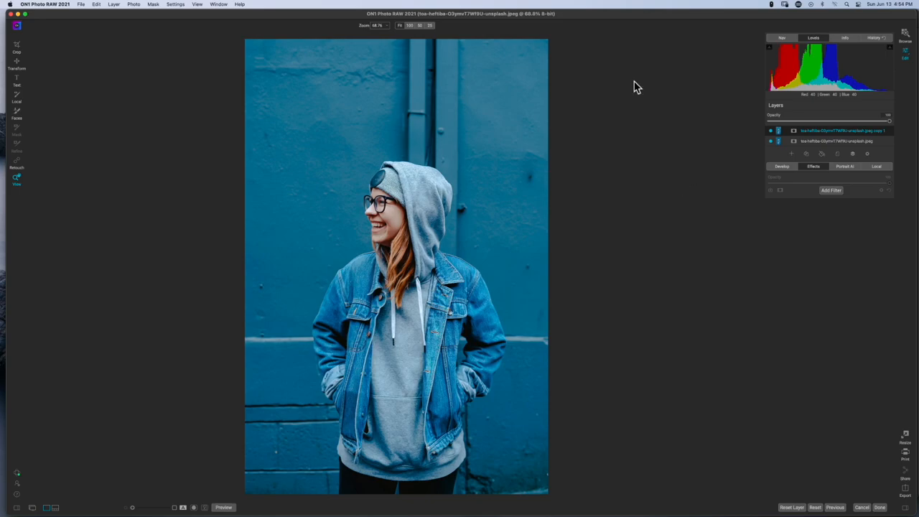
mouse_move(827, 204)
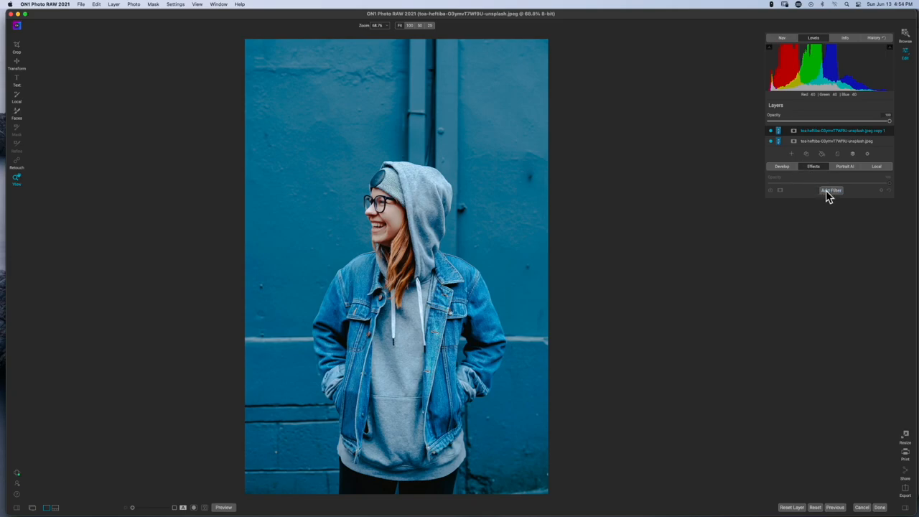
Add a Lens Blur filter from the filter browser, blurring the whole portrait
left_click(829, 189)
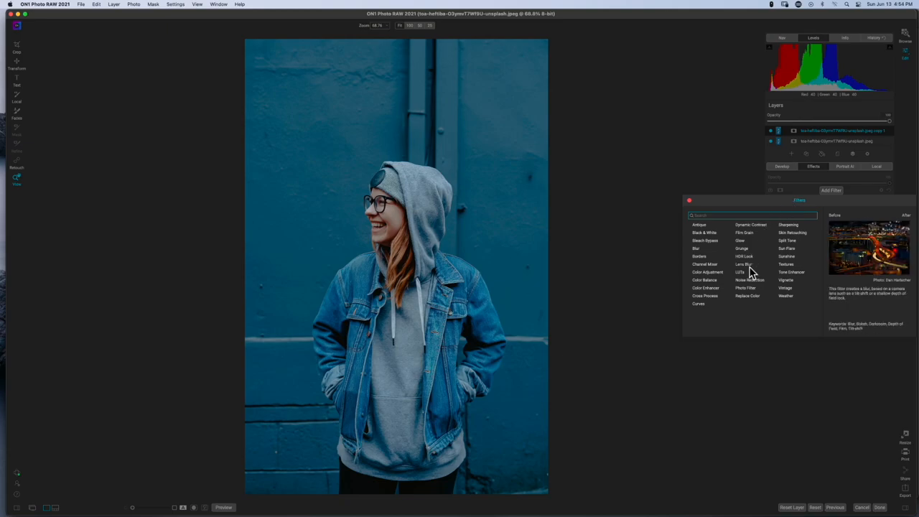
left_click(742, 265)
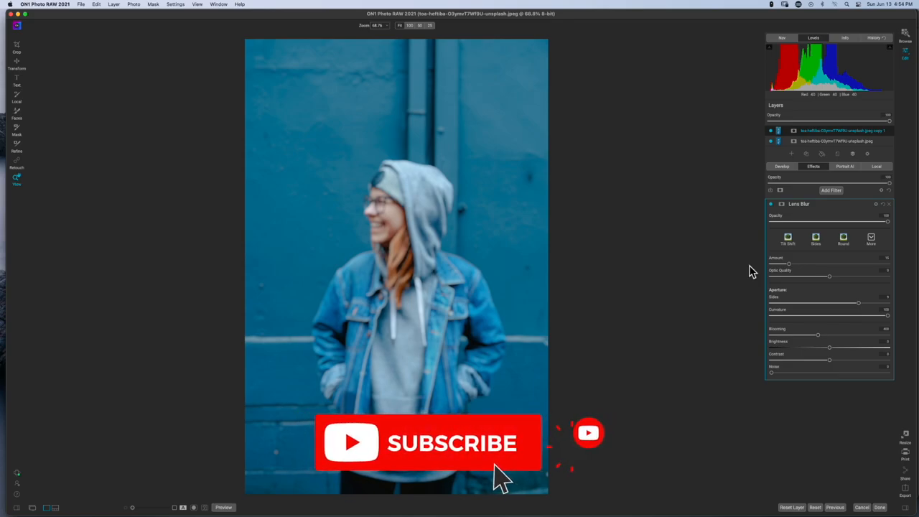
mouse_move(746, 265)
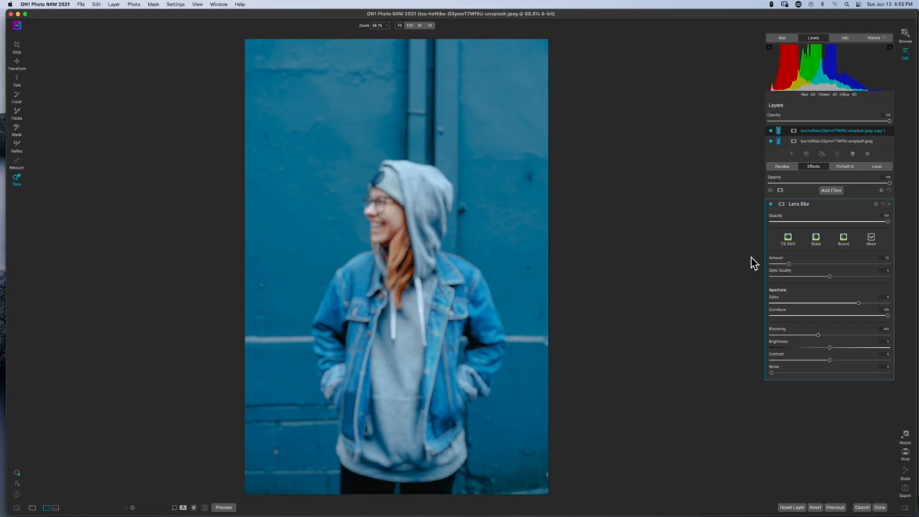
mouse_move(798, 361)
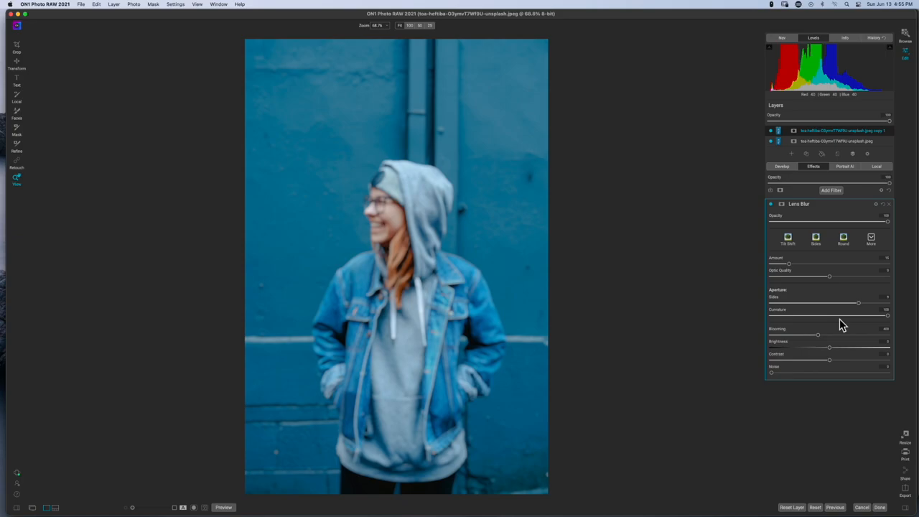
mouse_move(838, 274)
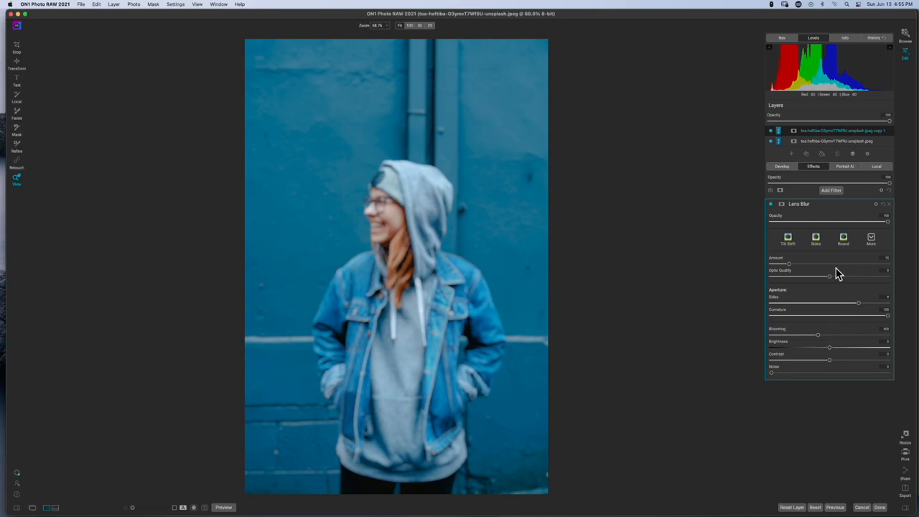
mouse_move(896, 246)
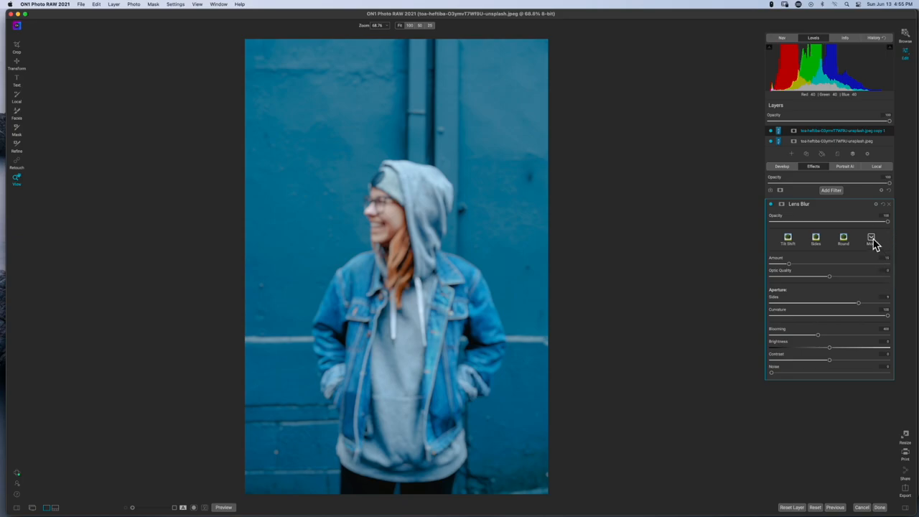
mouse_move(869, 238)
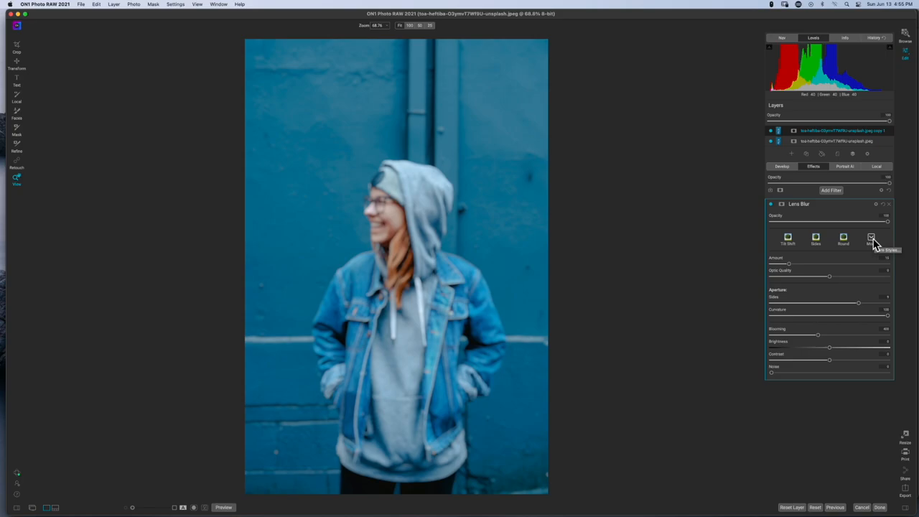
Choose a stronger Lens Blur setting that heavily softens the entire photo
left_click(871, 239)
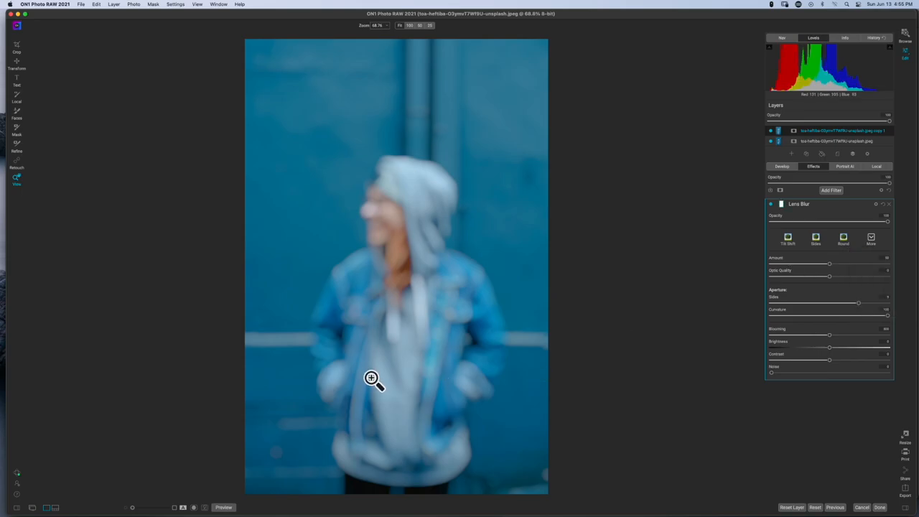
mouse_move(563, 312)
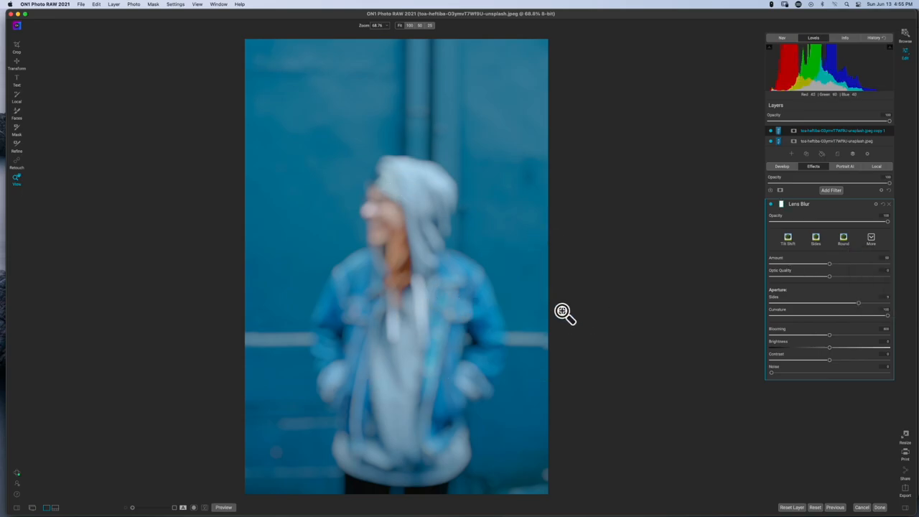
mouse_move(567, 318)
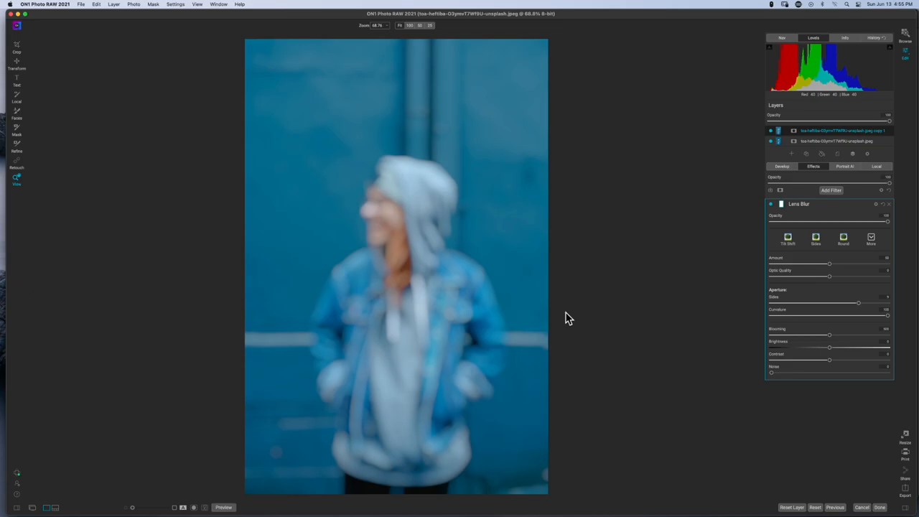
mouse_move(561, 315)
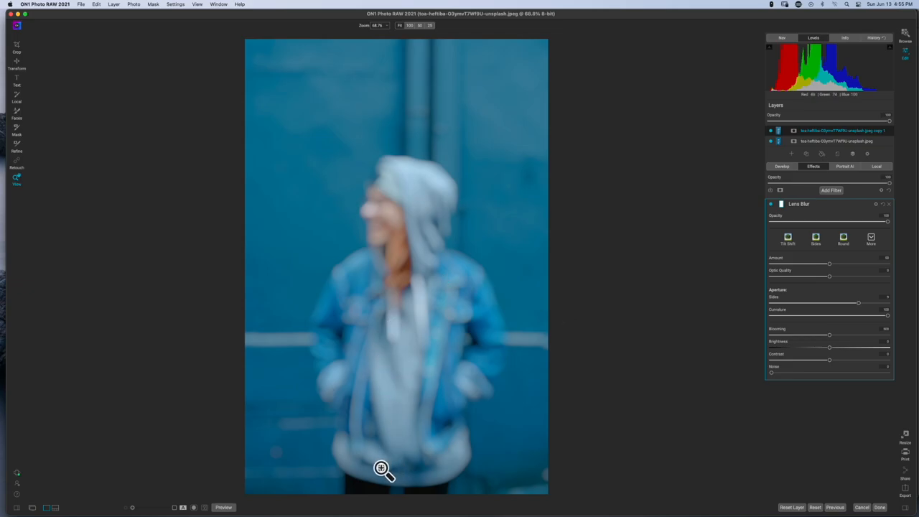
mouse_move(511, 391)
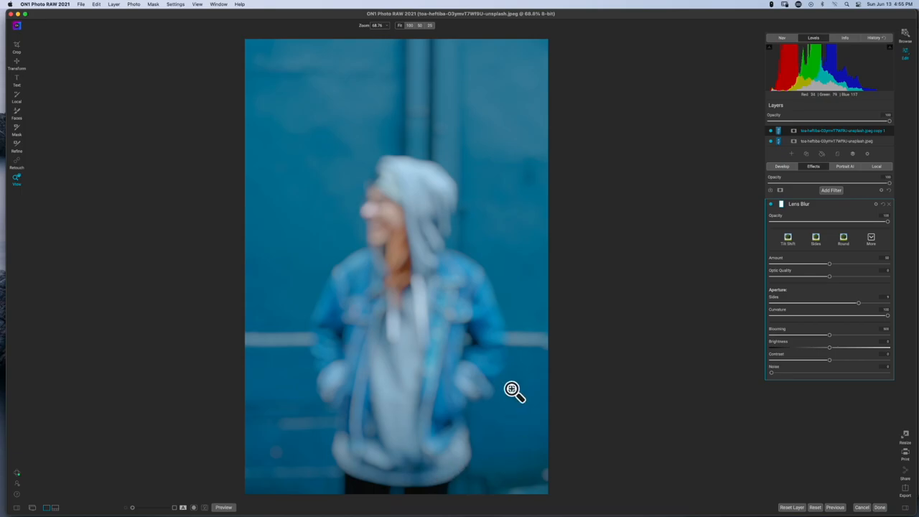
mouse_move(333, 290)
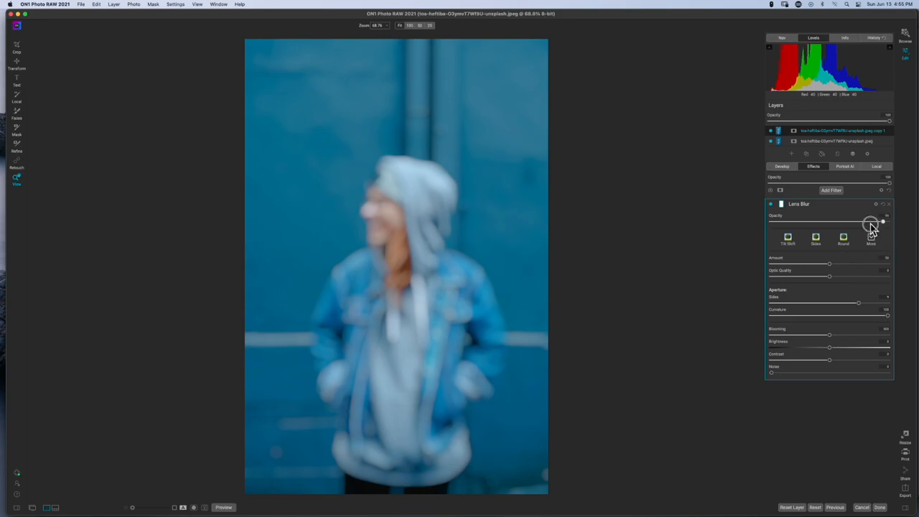
Mask the Lens Blur off the woman so she appears sharp against the wall
left_click_drag(869, 221, 809, 222)
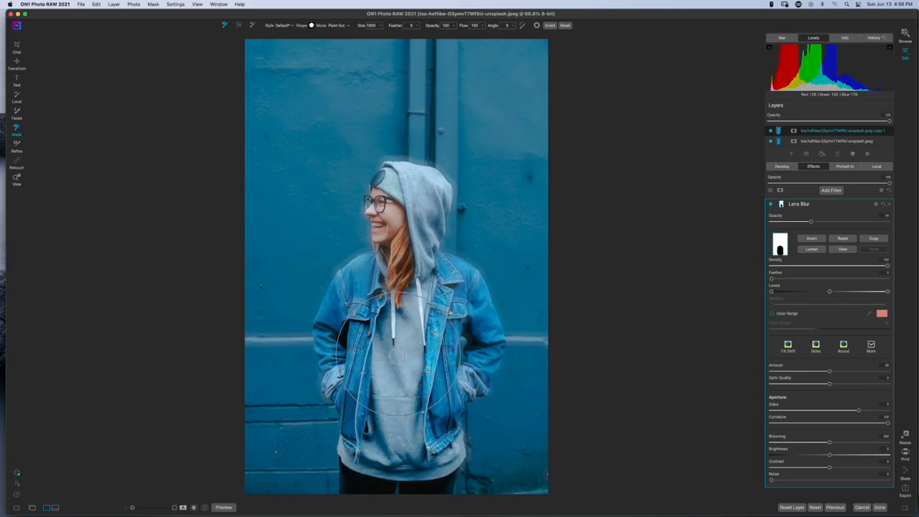
Brush around the woman's outline to refine the blur mask into a cleaner silhouette
left_click_drag(399, 356, 381, 349)
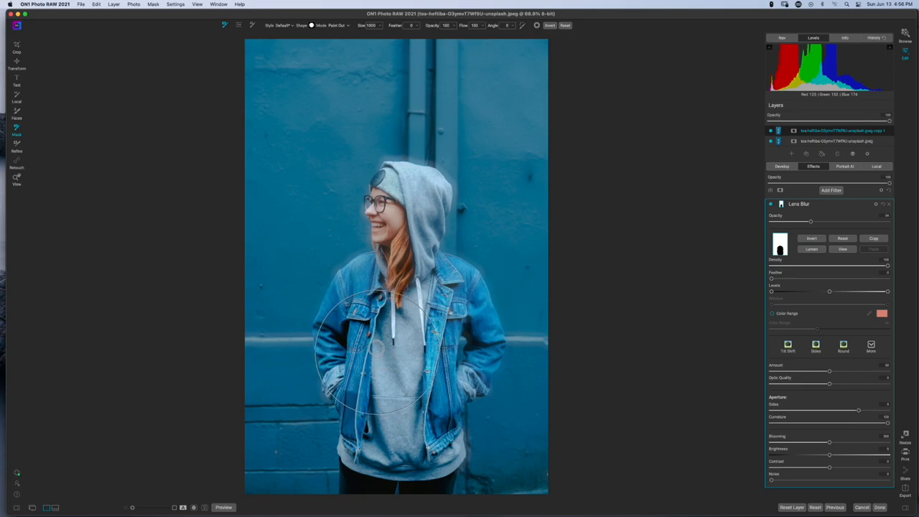
left_click_drag(376, 349, 388, 323)
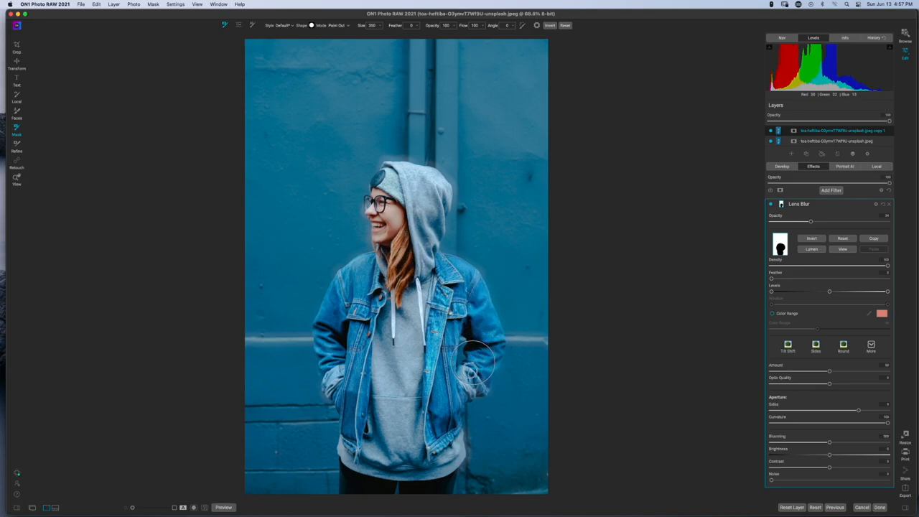
left_click_drag(473, 366, 413, 419)
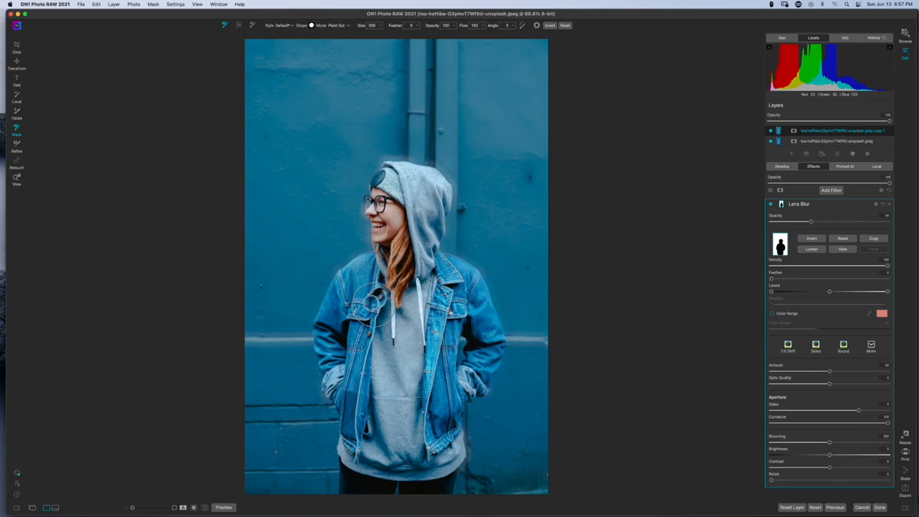
Brush along the woman's edge to refine the mask before inspecting the hood
left_click_drag(373, 301, 361, 405)
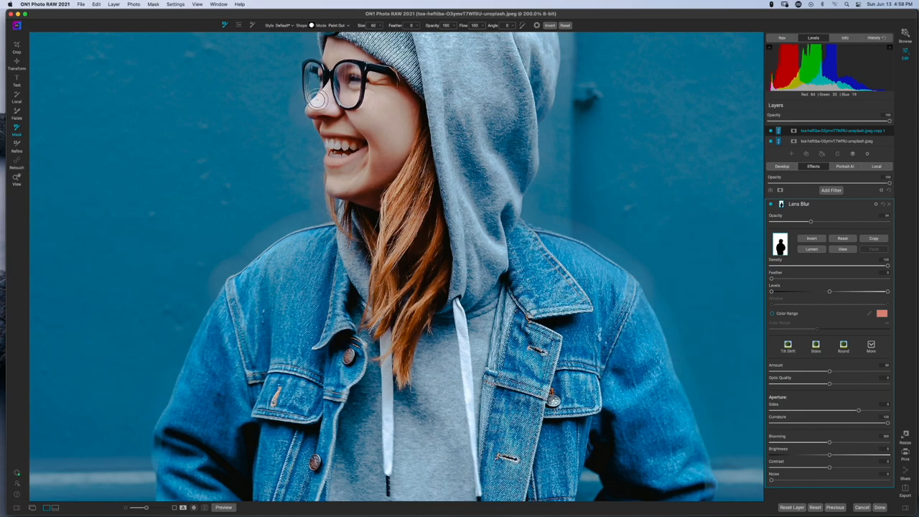
Adjust the brush and touch up the mask along the top and back of the hood
key("cmd+space")
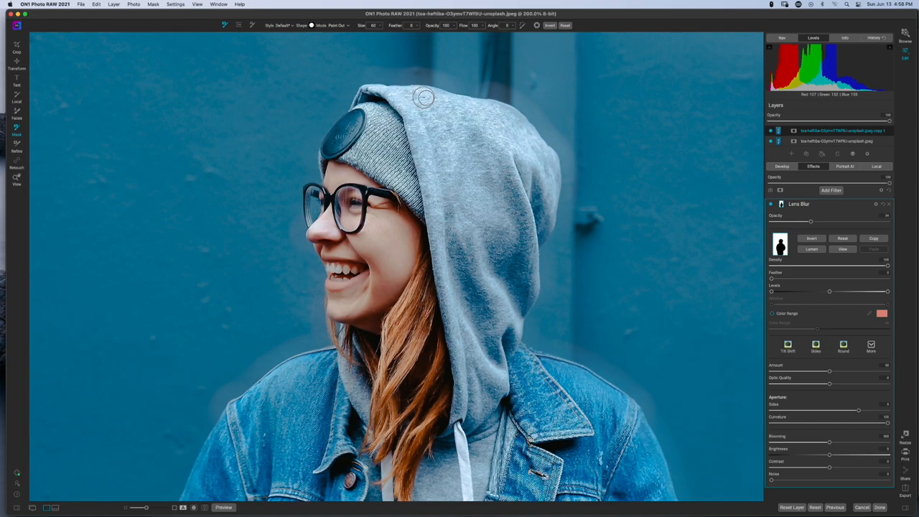
mouse_move(440, 104)
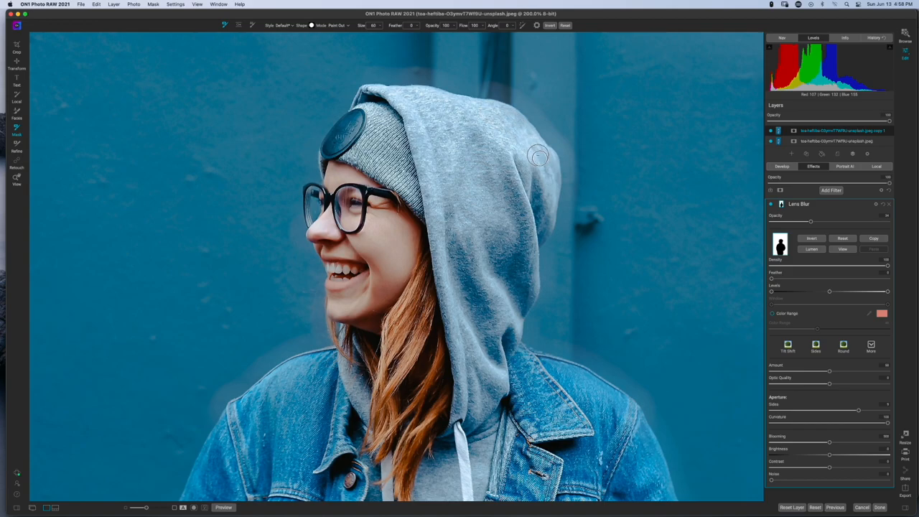
mouse_move(543, 198)
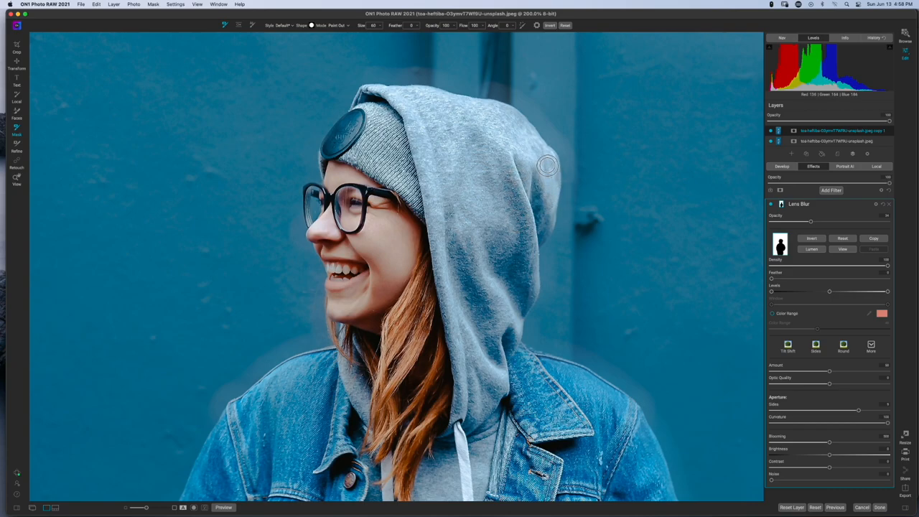
mouse_move(540, 158)
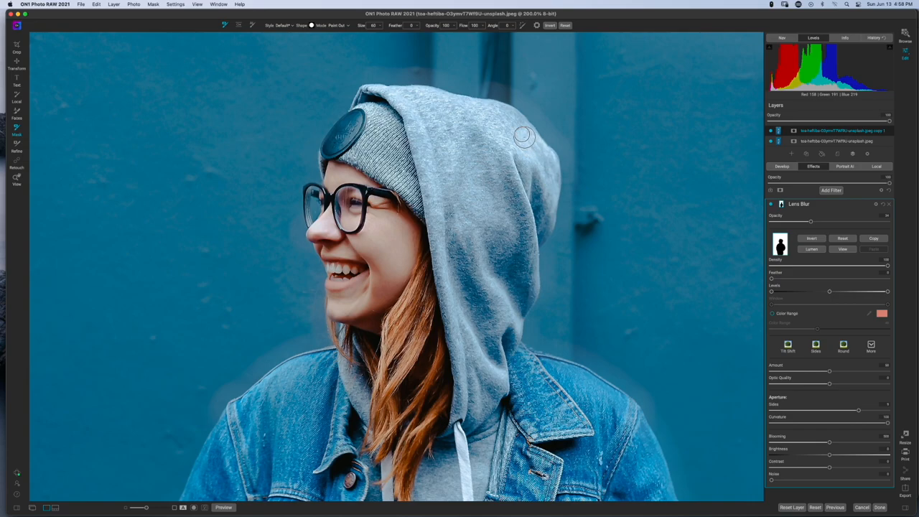
mouse_move(529, 144)
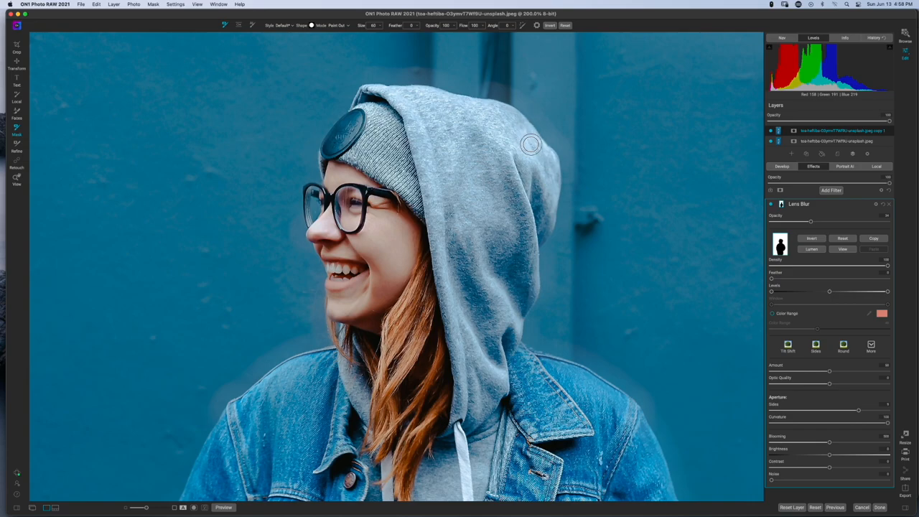
mouse_move(521, 129)
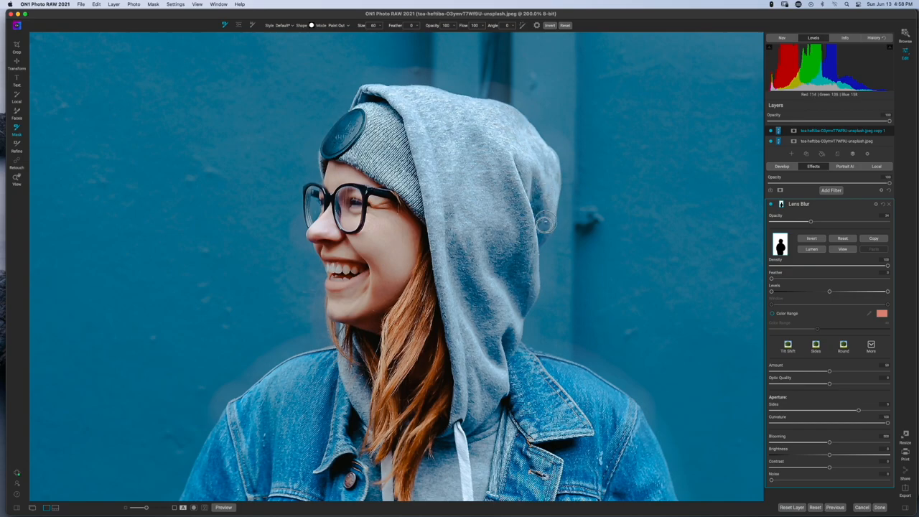
left_click_drag(544, 223, 525, 283)
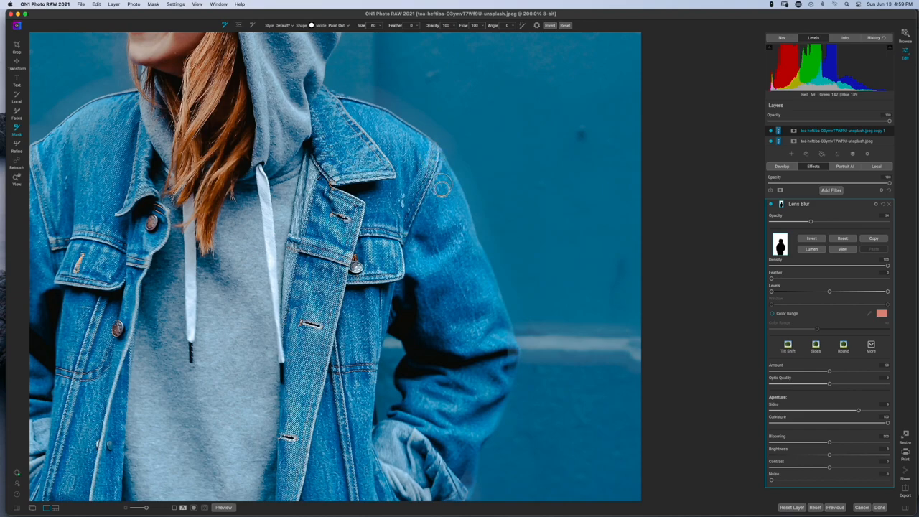
mouse_move(465, 256)
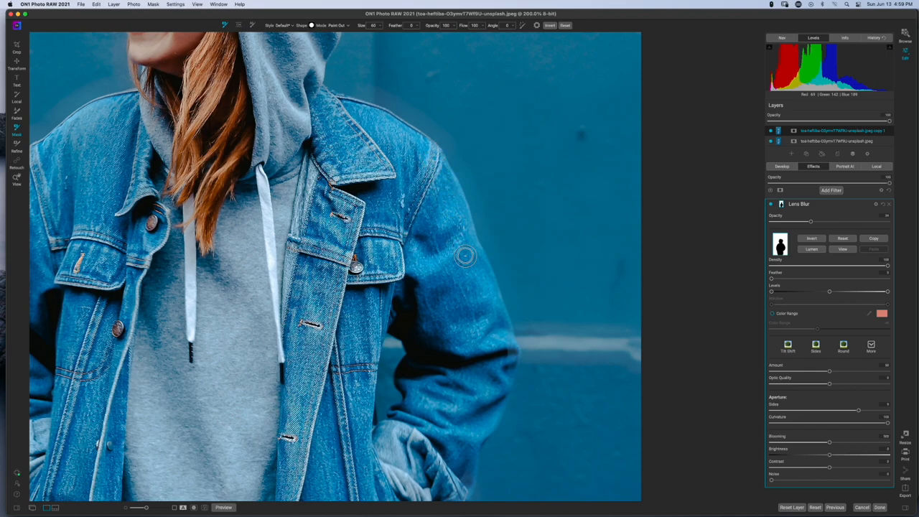
mouse_move(460, 221)
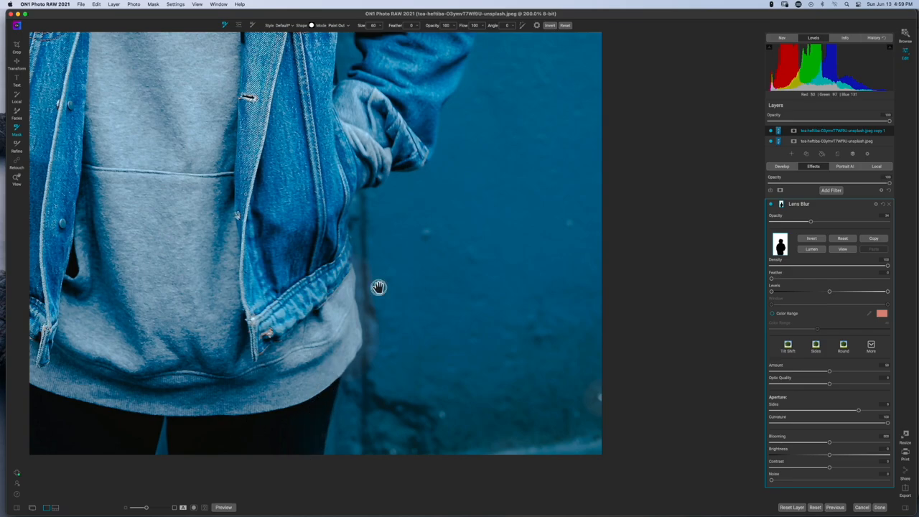
Brush along the jacket's lower edge and shoulder to keep the blur off the denim
left_click_drag(379, 287, 396, 434)
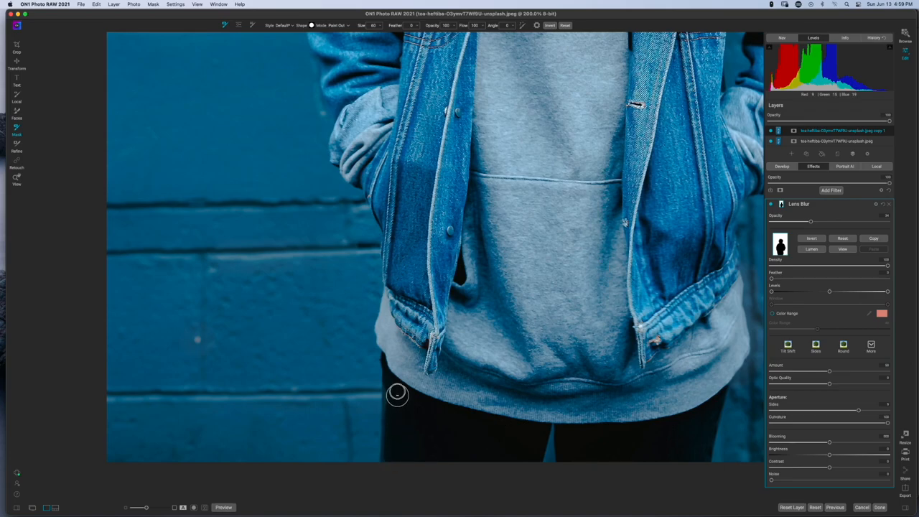
mouse_move(393, 417)
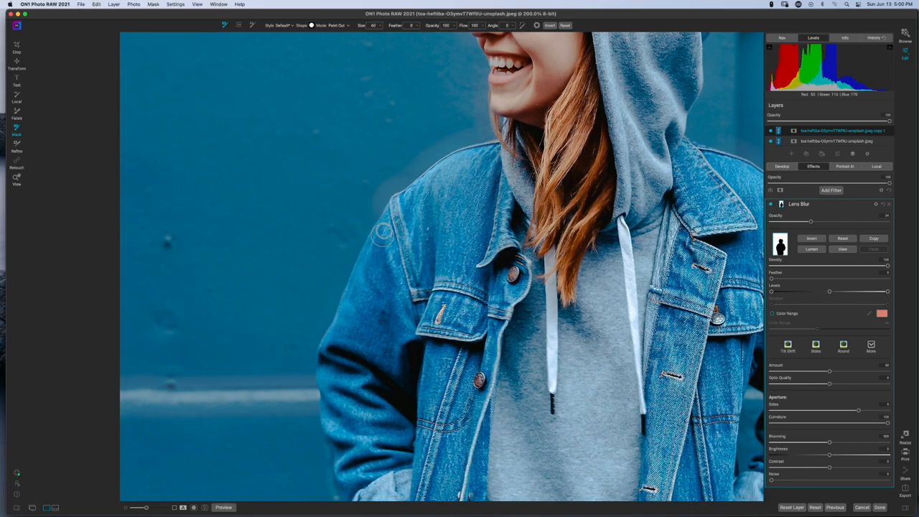
left_click_drag(384, 237, 442, 175)
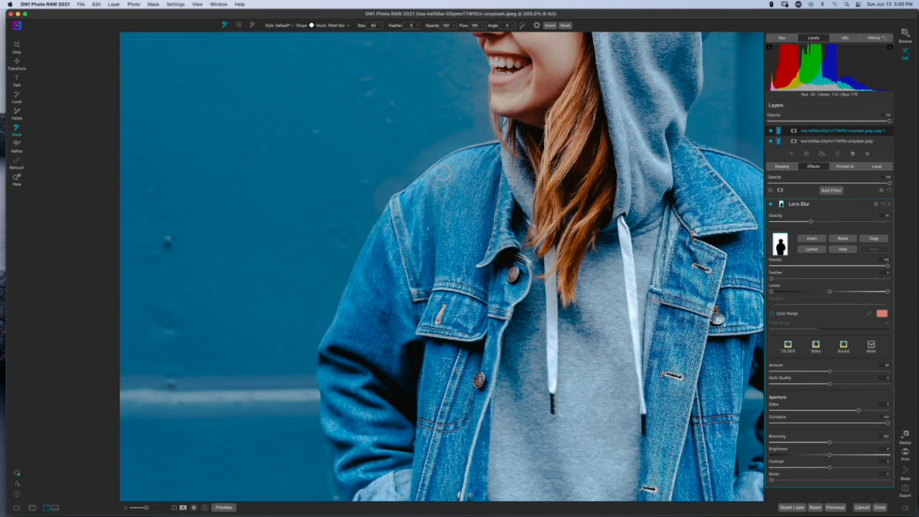
left_click_drag(442, 175, 495, 151)
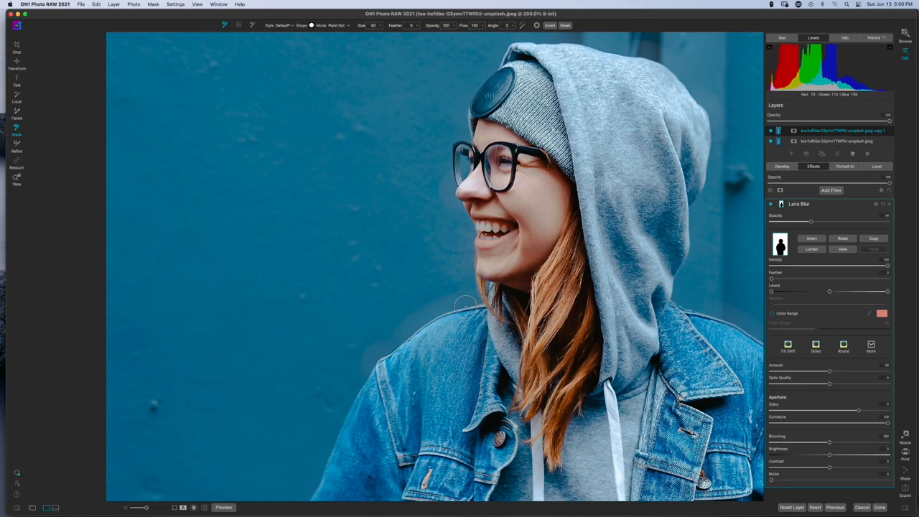
mouse_move(463, 307)
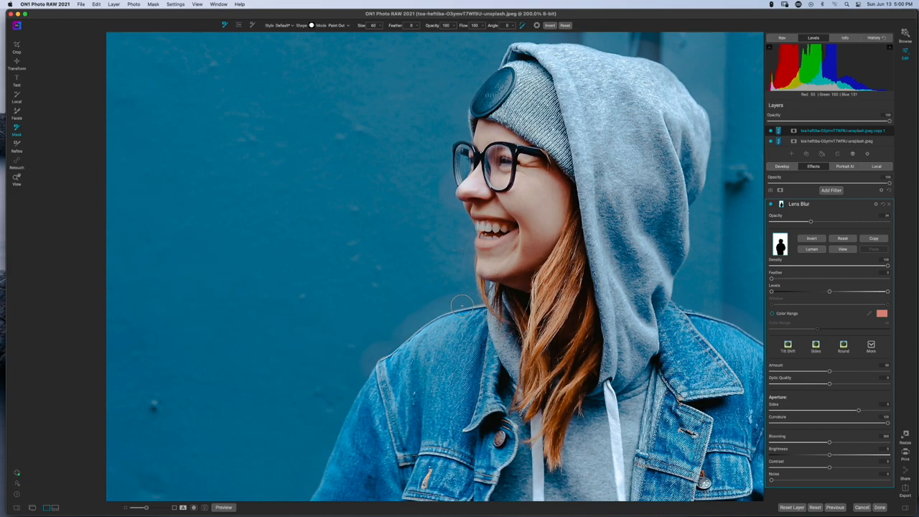
mouse_move(438, 263)
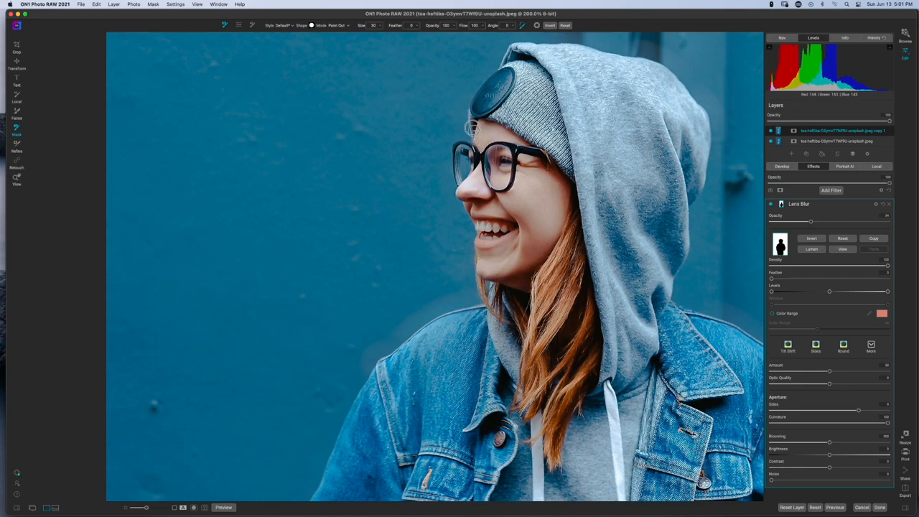
Refine the blur mask along the hood and face outline with the Perfect Brush
left_click_drag(474, 131, 485, 86)
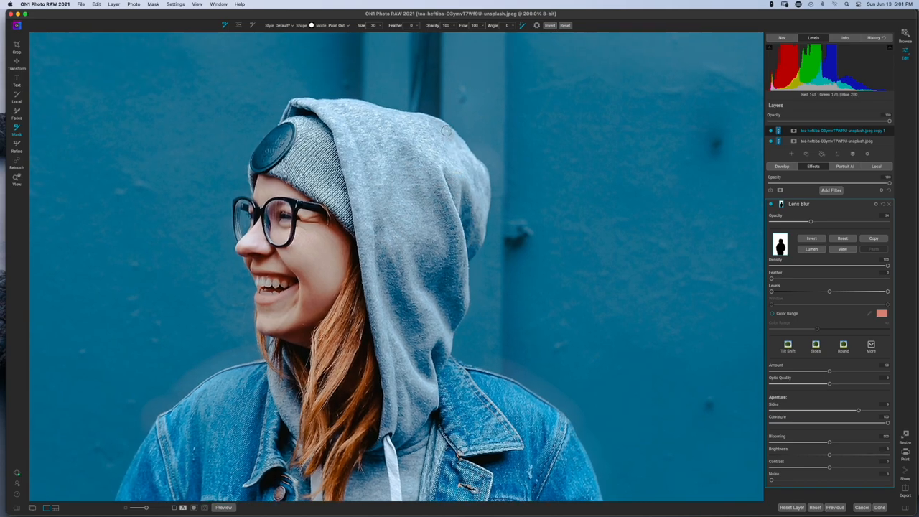
mouse_move(457, 140)
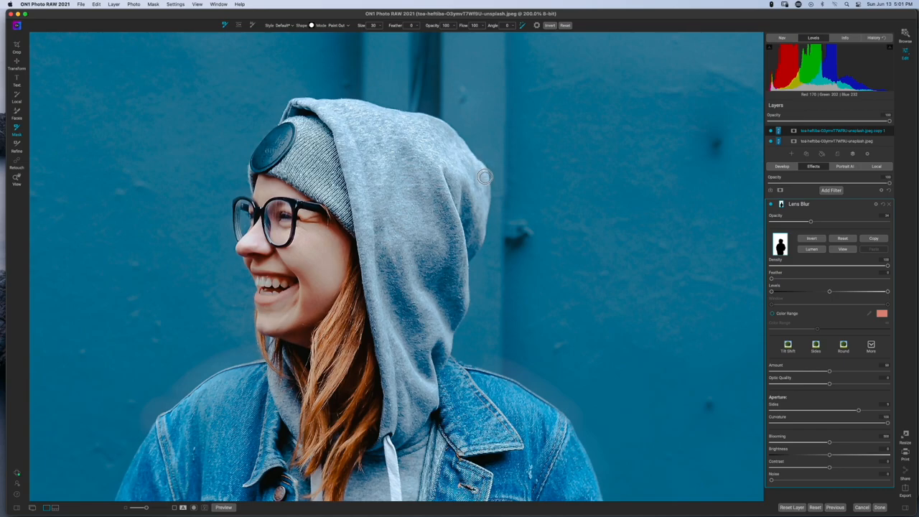
mouse_move(487, 217)
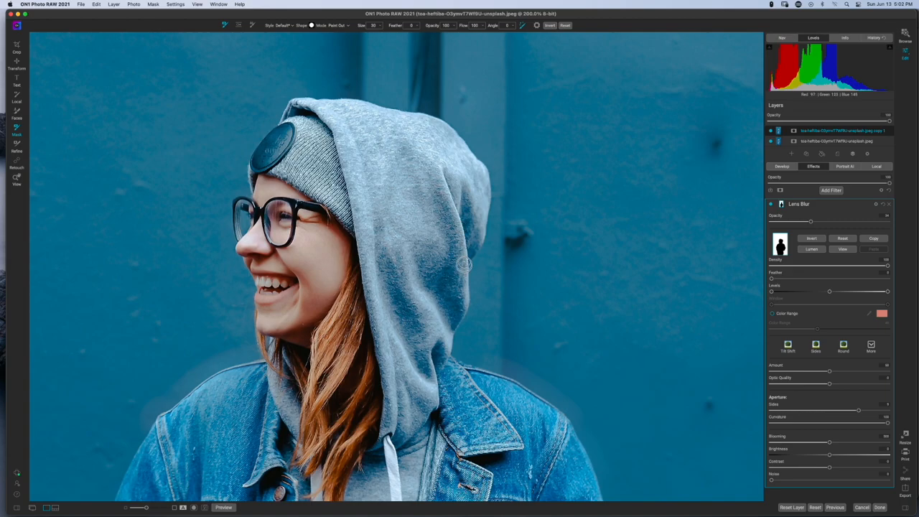
mouse_move(465, 292)
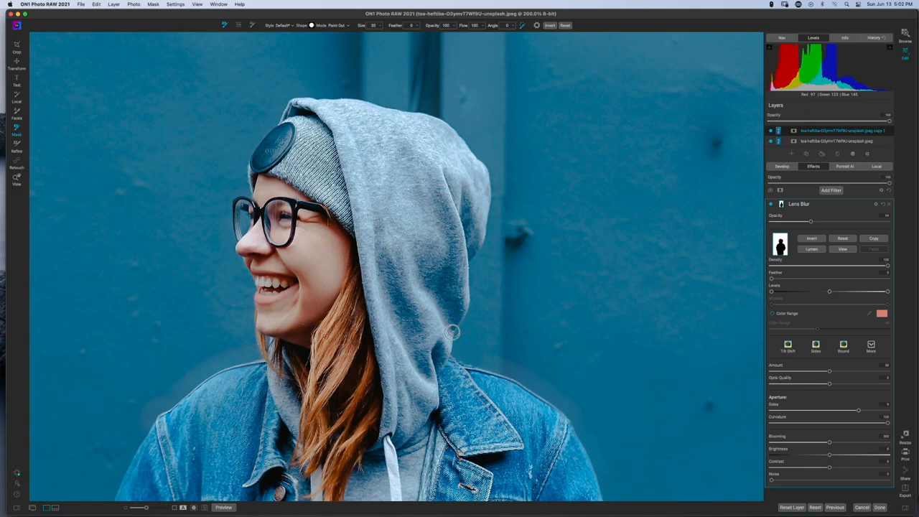
mouse_move(465, 304)
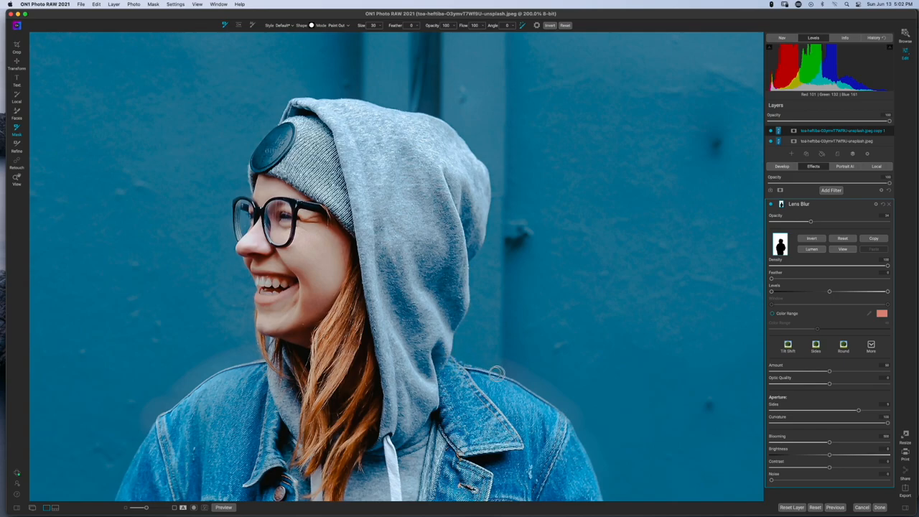
Brush along the back of the hood so the wall beside it stays blurred
left_click_drag(495, 373, 543, 400)
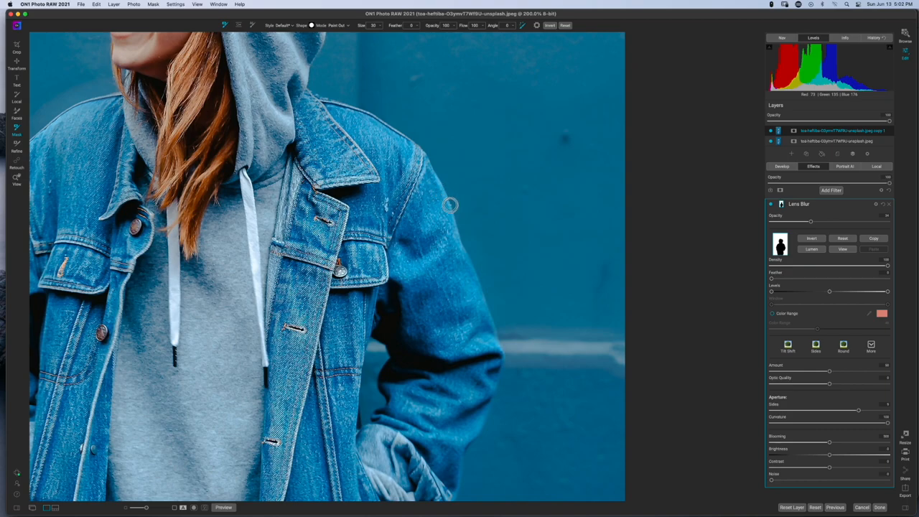
mouse_move(444, 198)
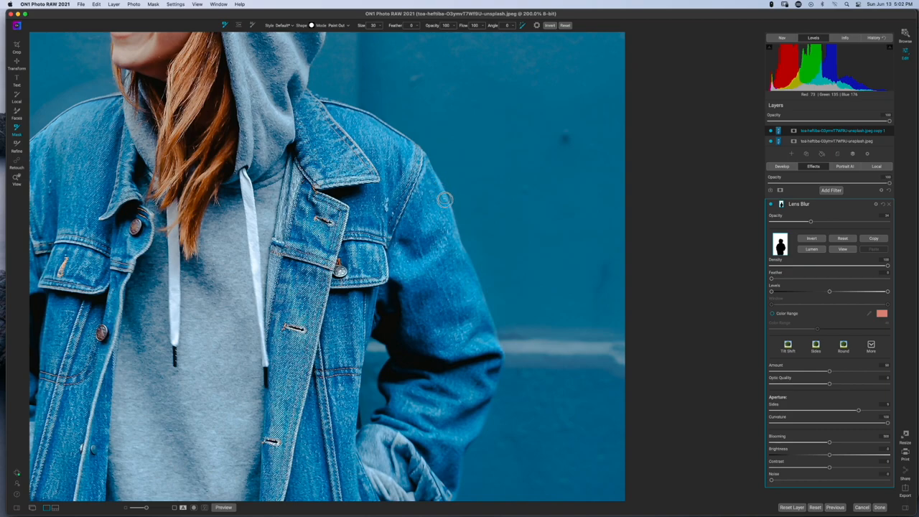
mouse_move(462, 249)
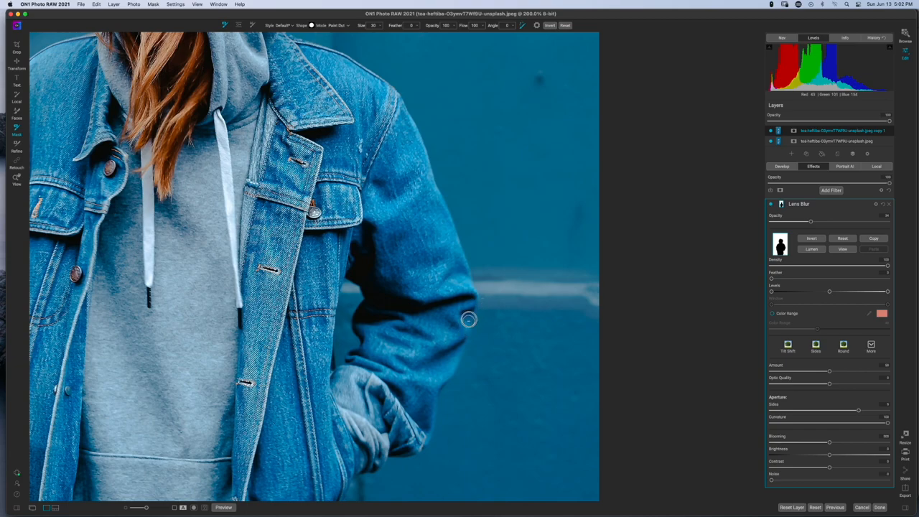
mouse_move(465, 329)
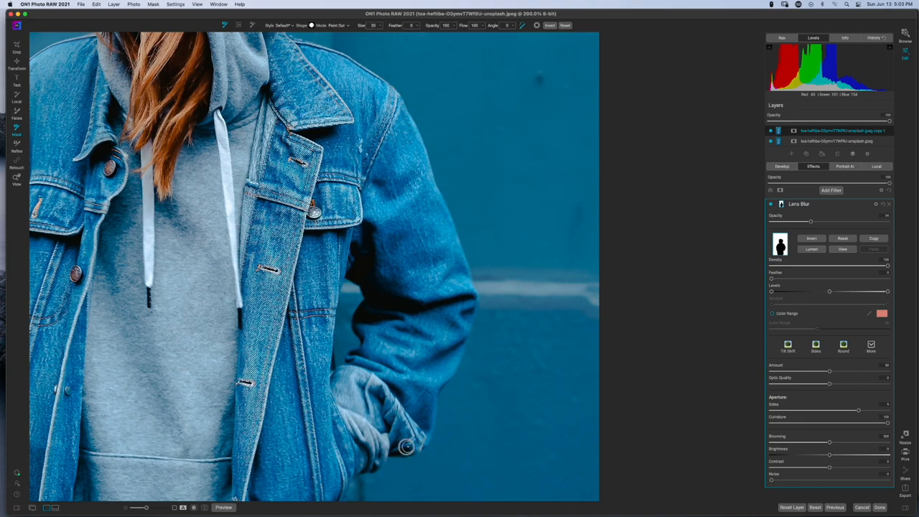
mouse_move(419, 445)
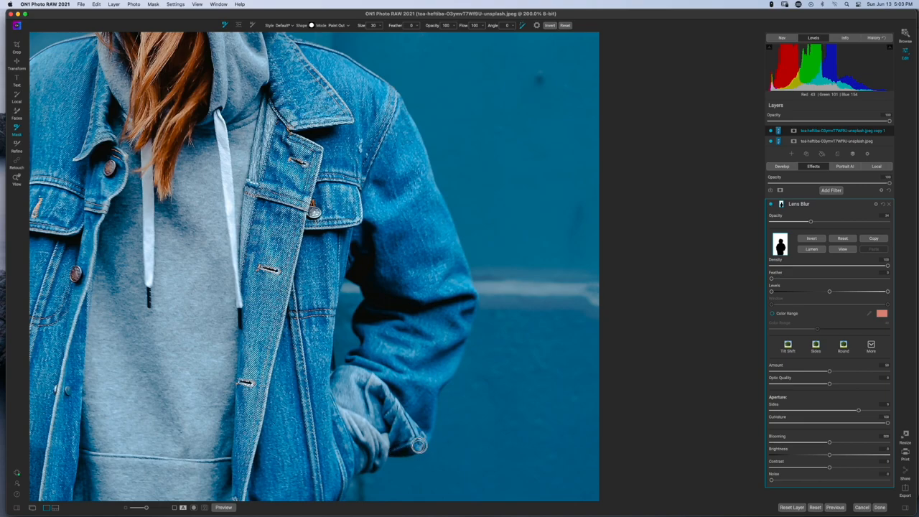
mouse_move(393, 454)
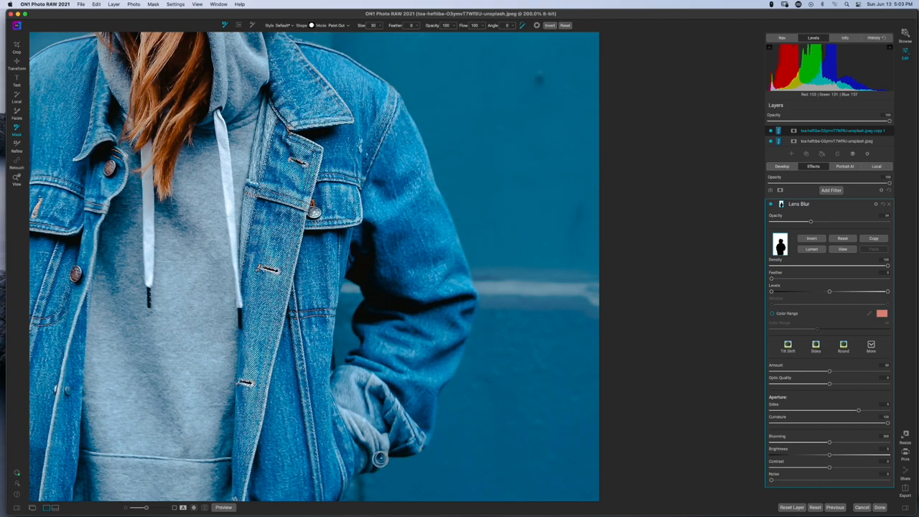
mouse_move(362, 471)
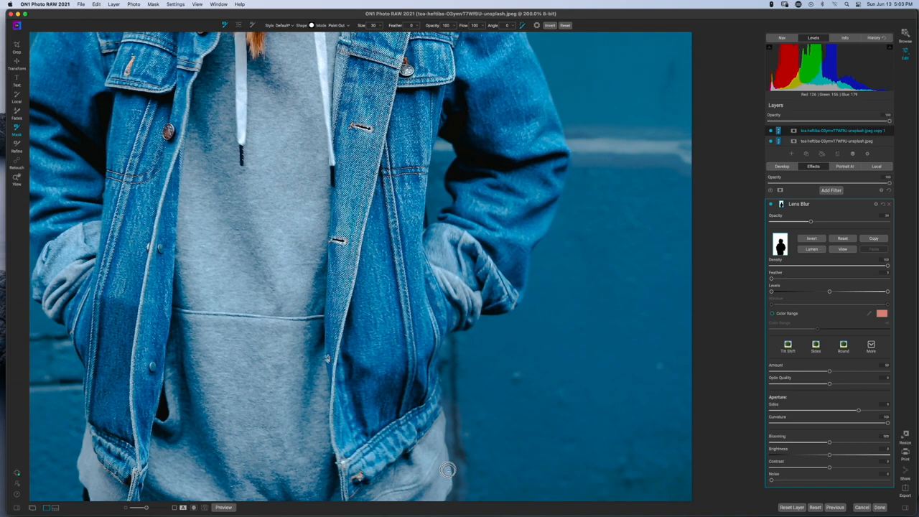
mouse_move(438, 432)
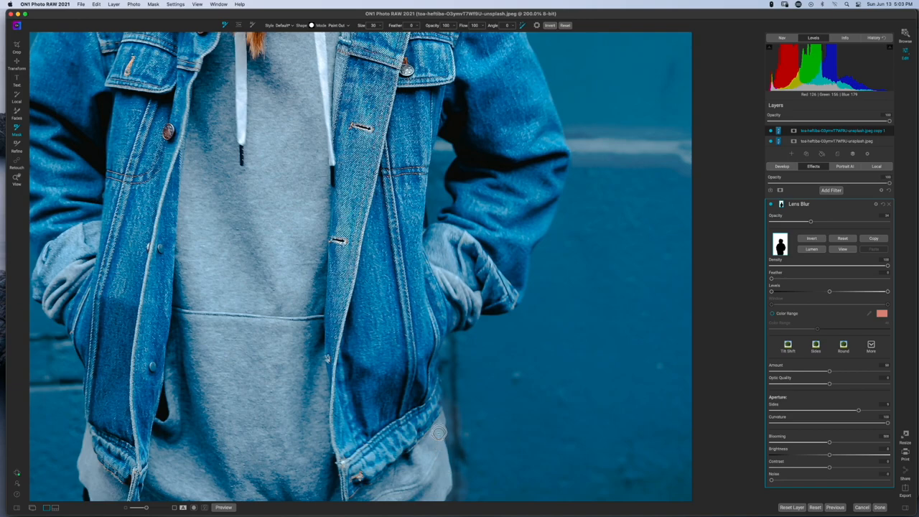
mouse_move(438, 411)
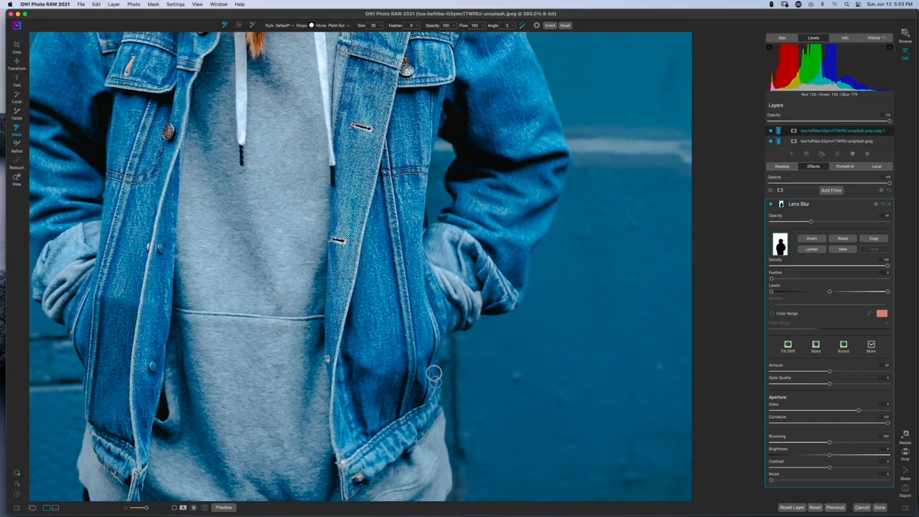
mouse_move(457, 321)
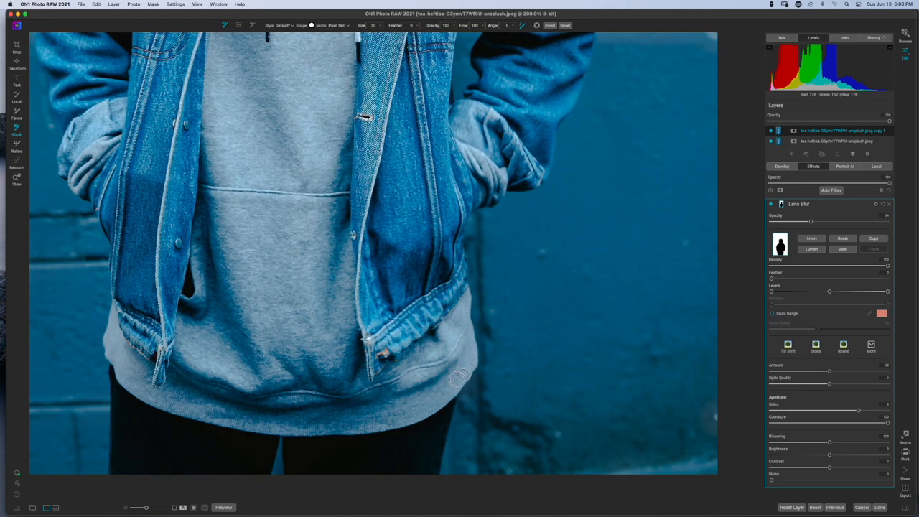
mouse_move(462, 379)
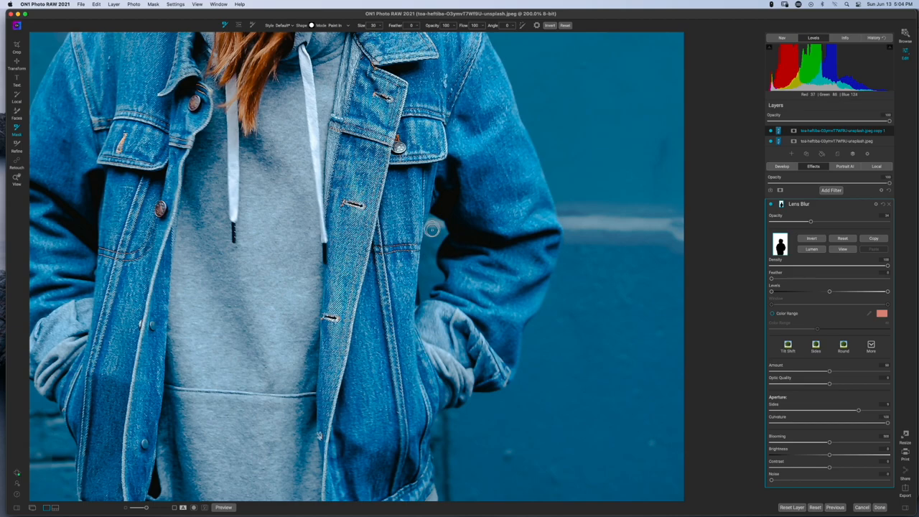
mouse_move(438, 230)
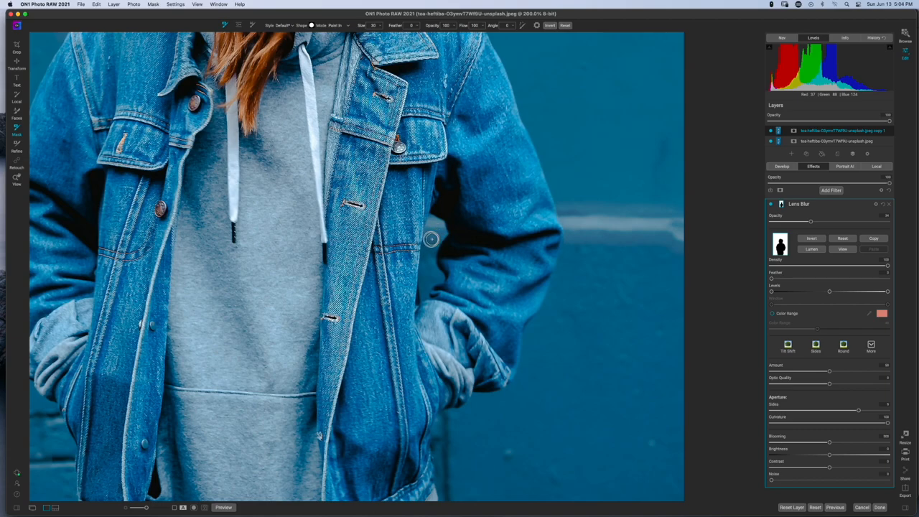
mouse_move(424, 241)
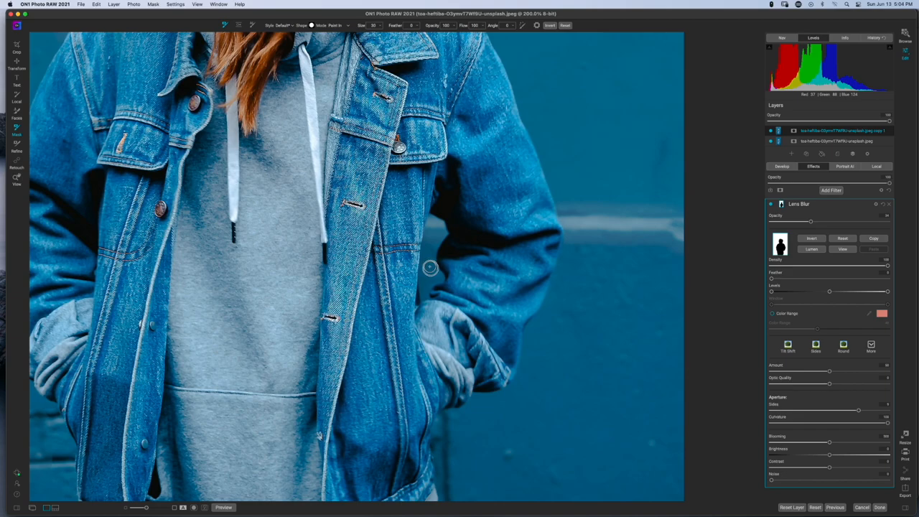
mouse_move(434, 280)
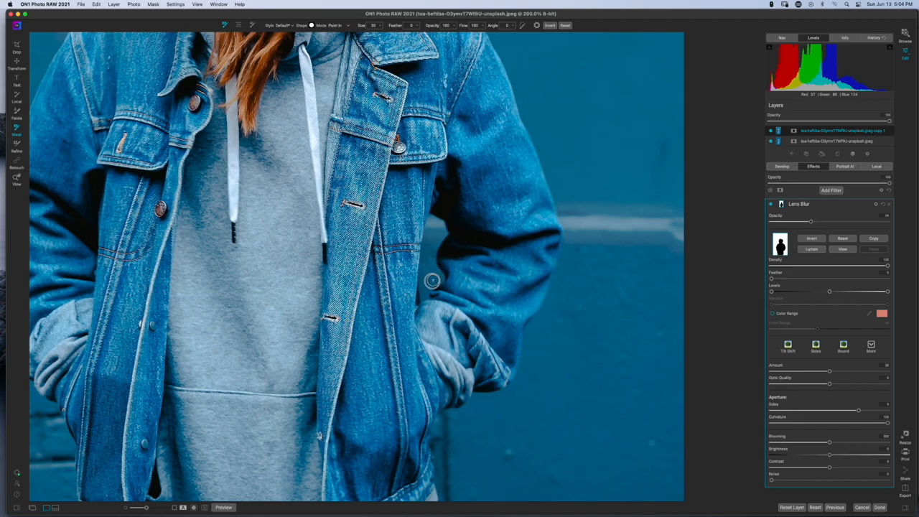
mouse_move(419, 278)
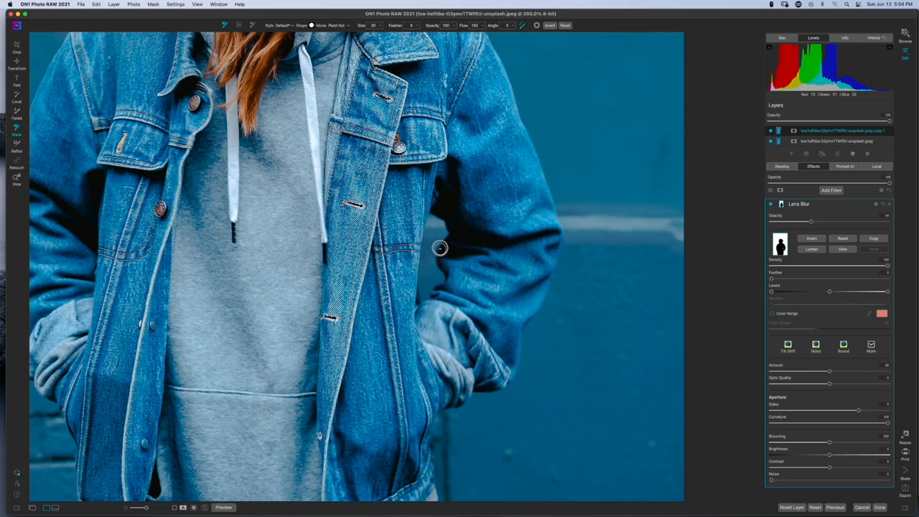
mouse_move(448, 226)
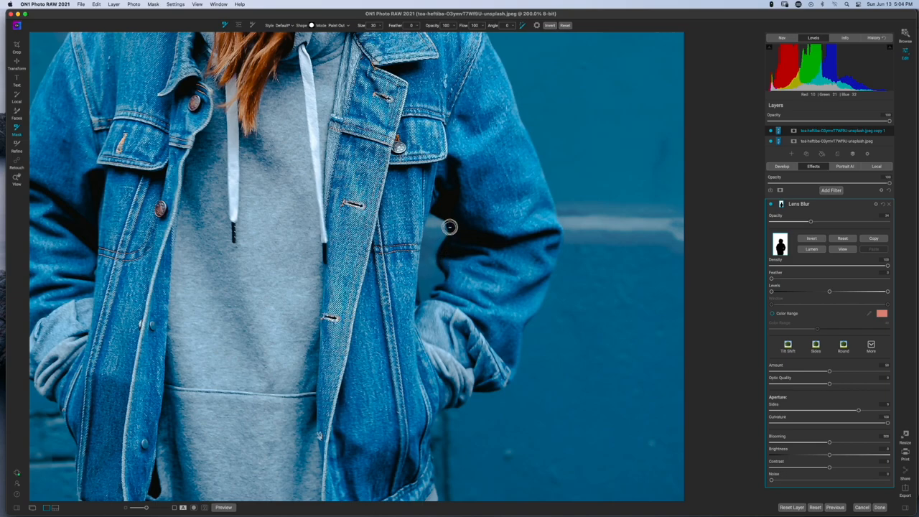
mouse_move(434, 213)
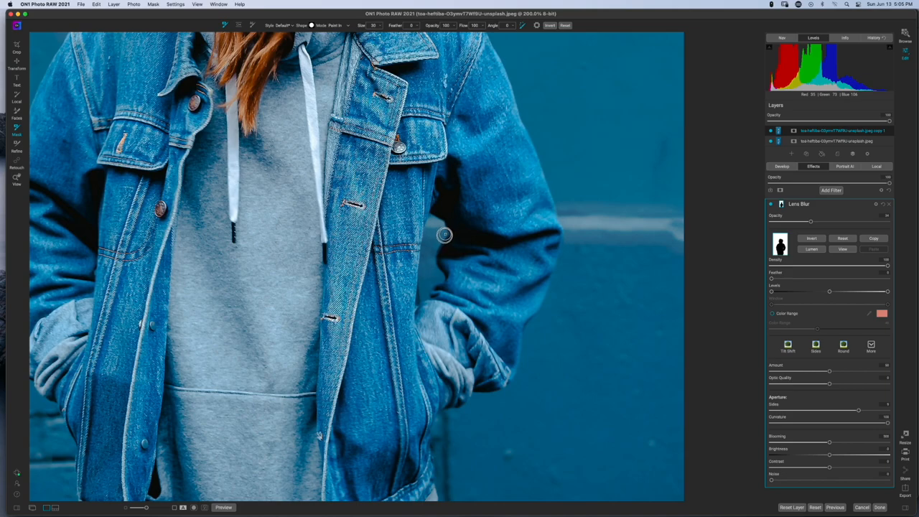
mouse_move(443, 246)
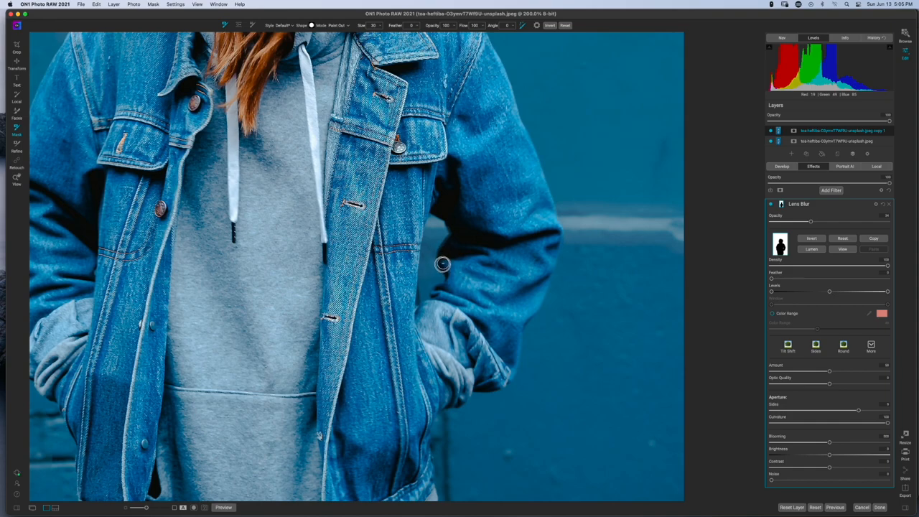
mouse_move(452, 238)
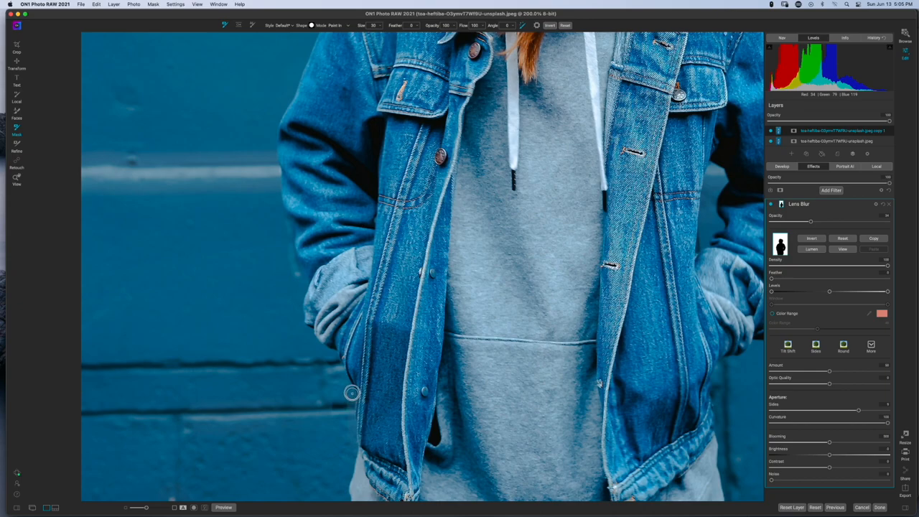
mouse_move(333, 359)
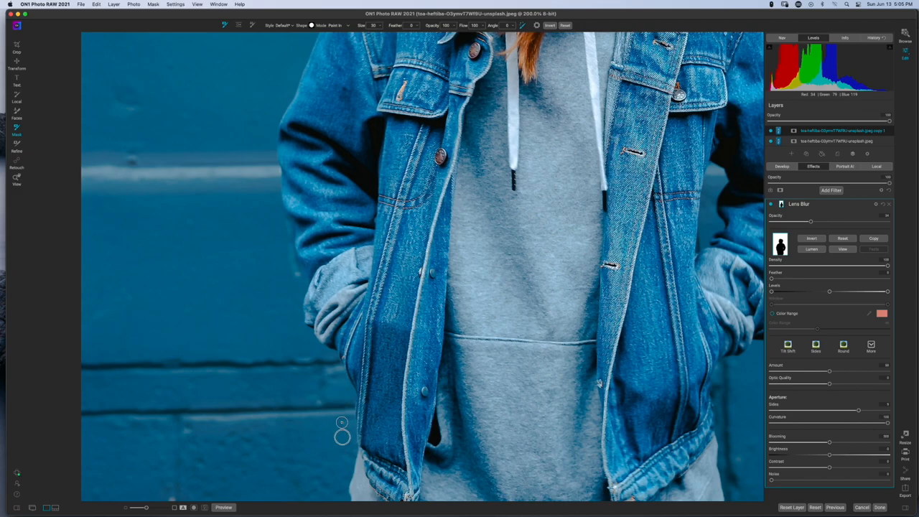
mouse_move(352, 445)
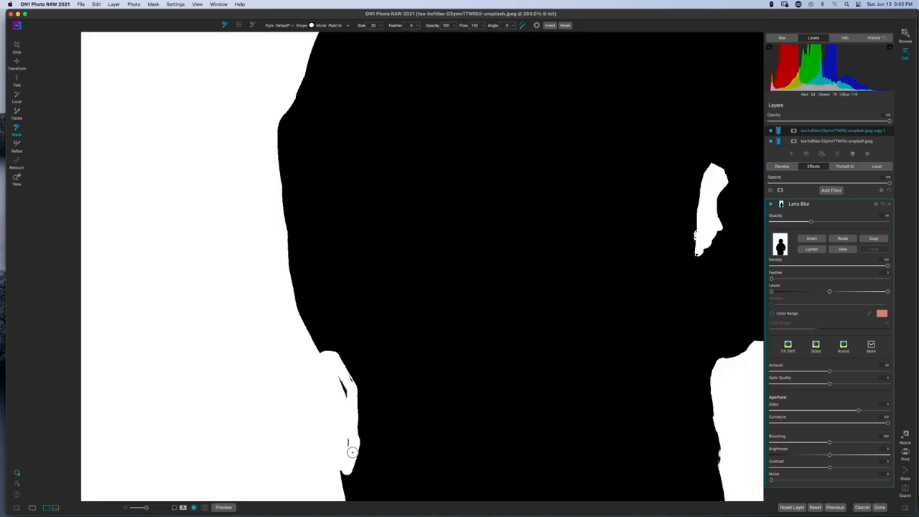
mouse_move(339, 384)
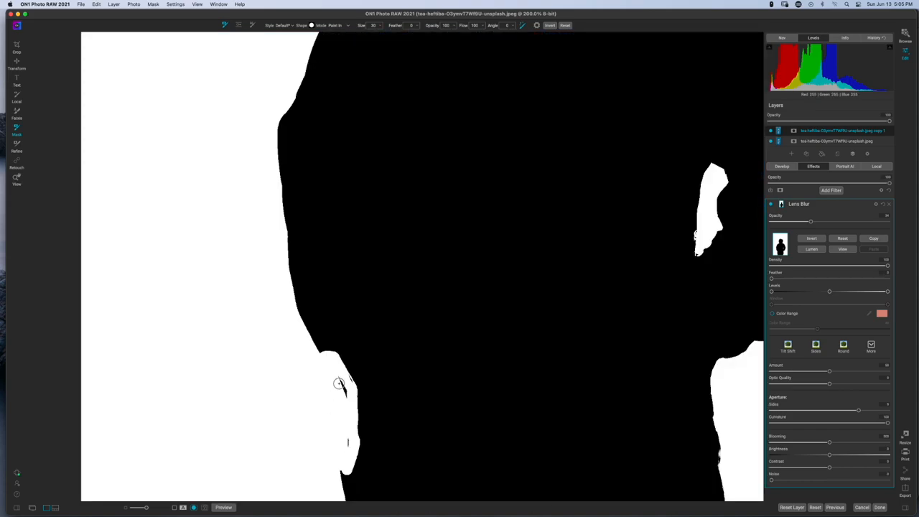
mouse_move(343, 429)
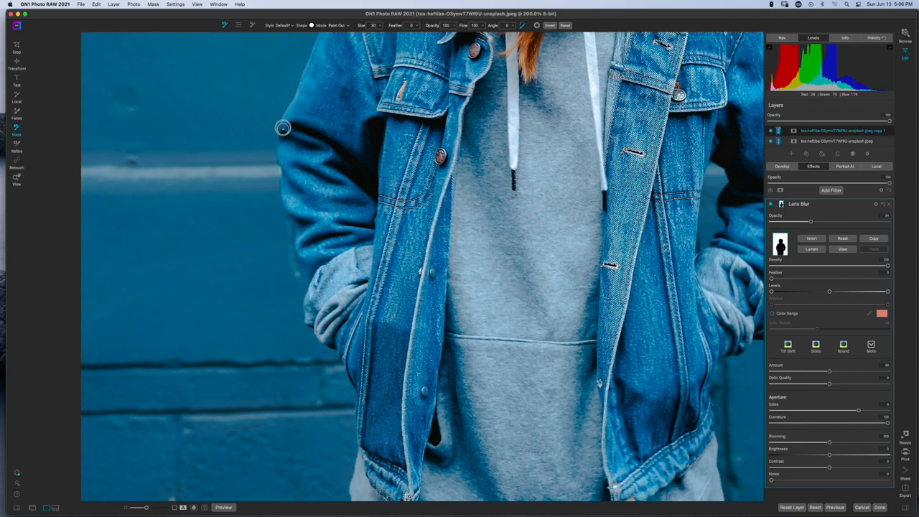
mouse_move(301, 79)
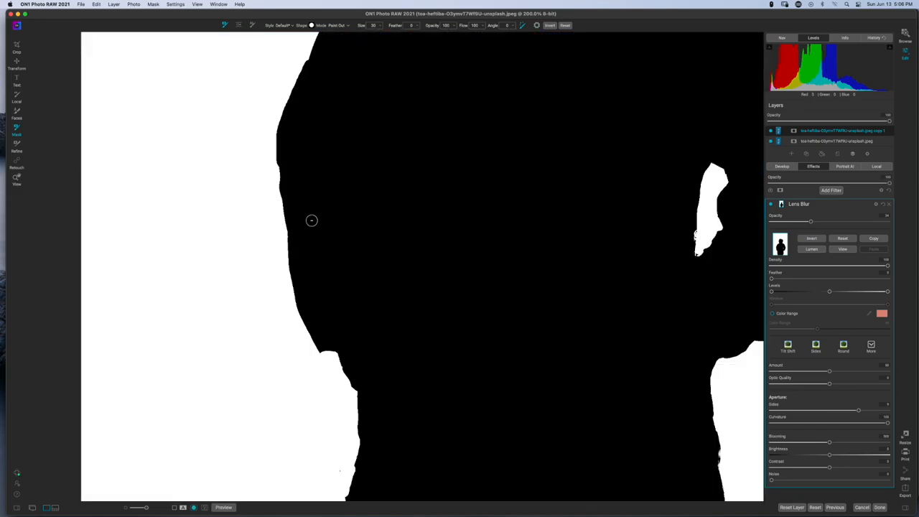
mouse_move(321, 287)
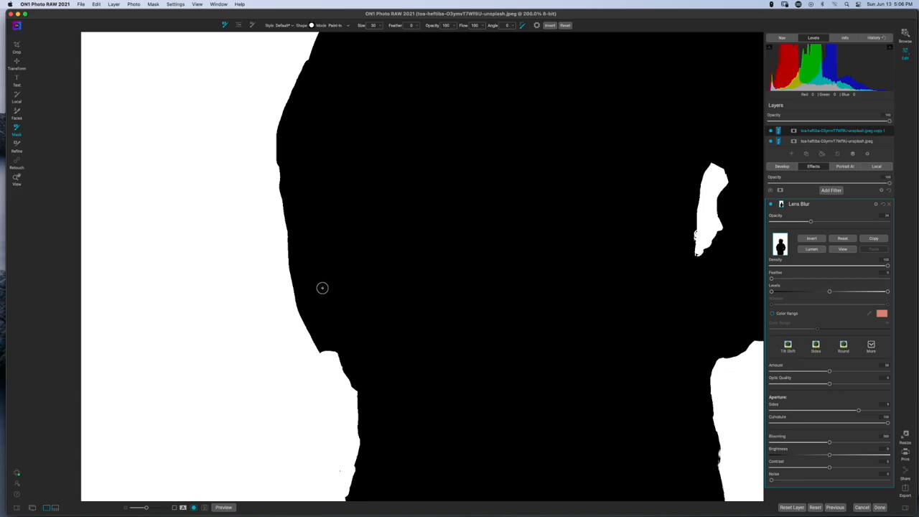
mouse_move(331, 344)
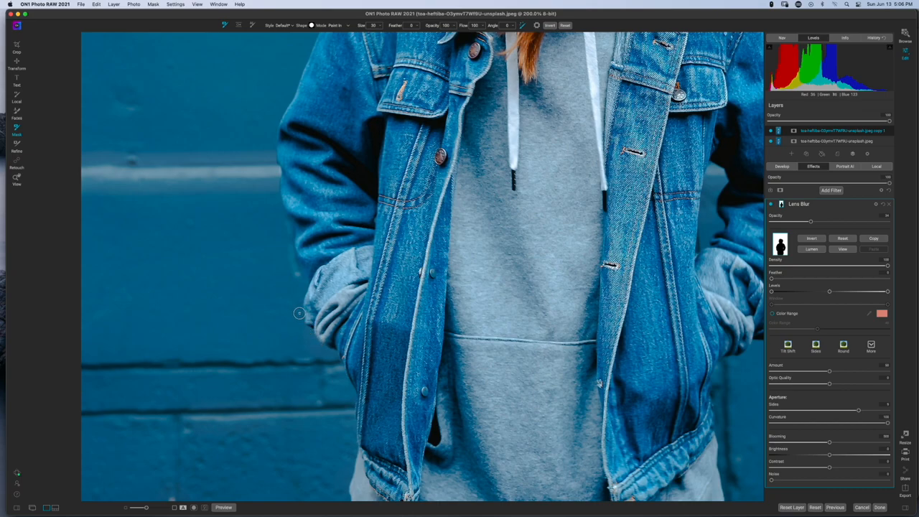
mouse_move(301, 290)
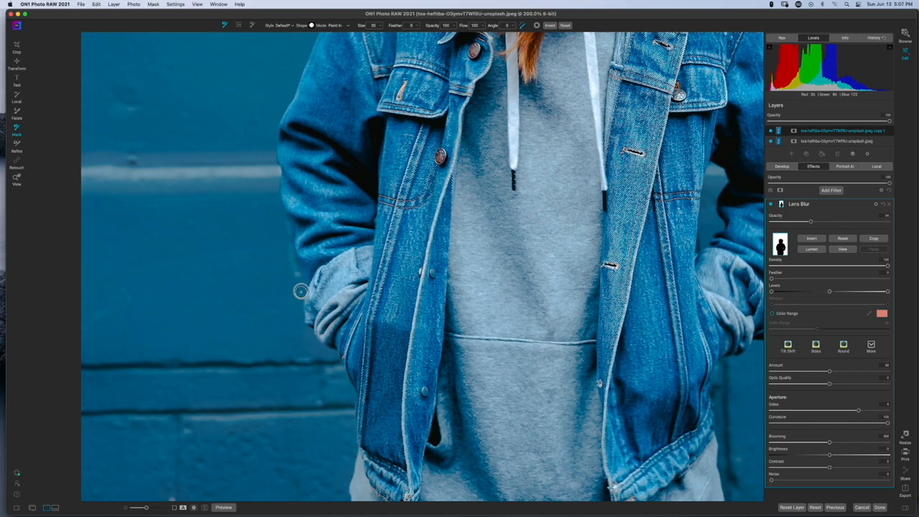
mouse_move(289, 265)
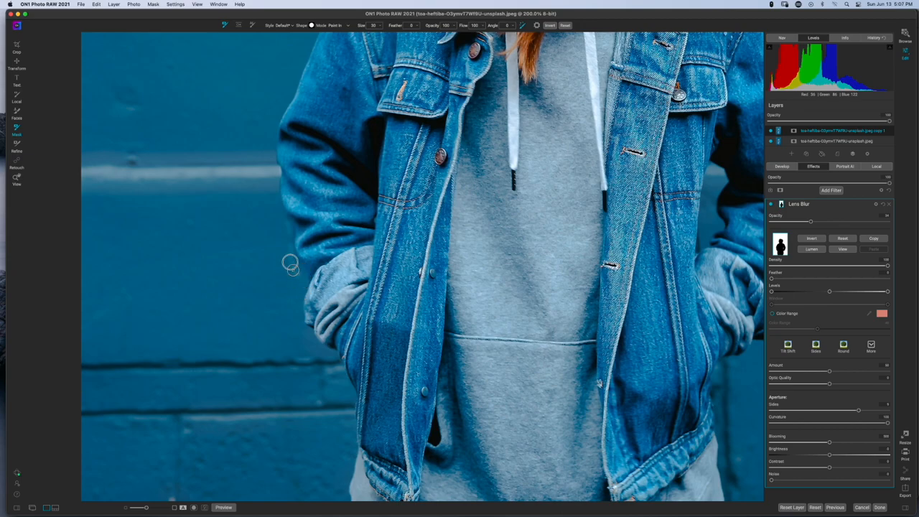
mouse_move(294, 265)
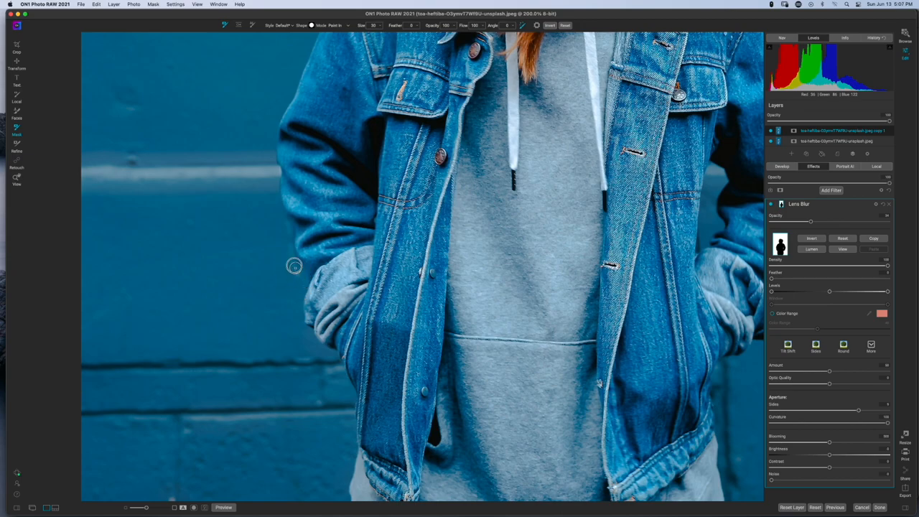
mouse_move(287, 250)
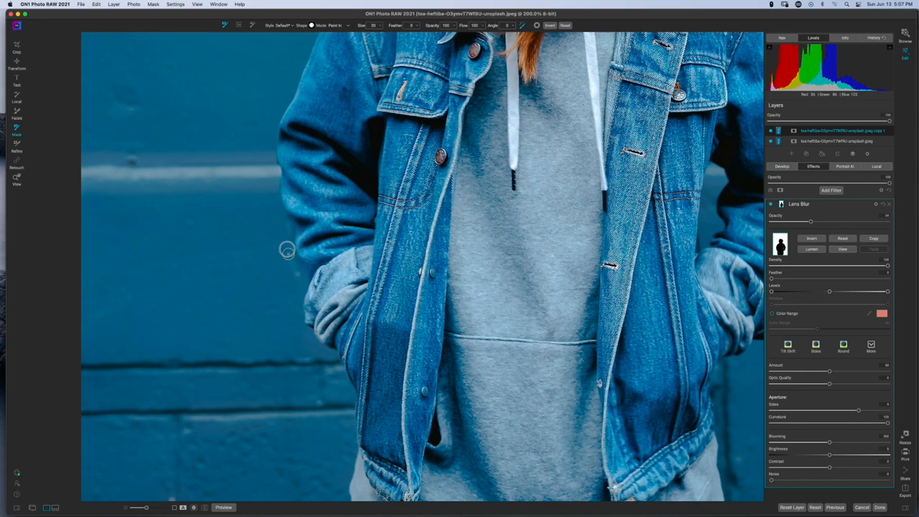
mouse_move(276, 190)
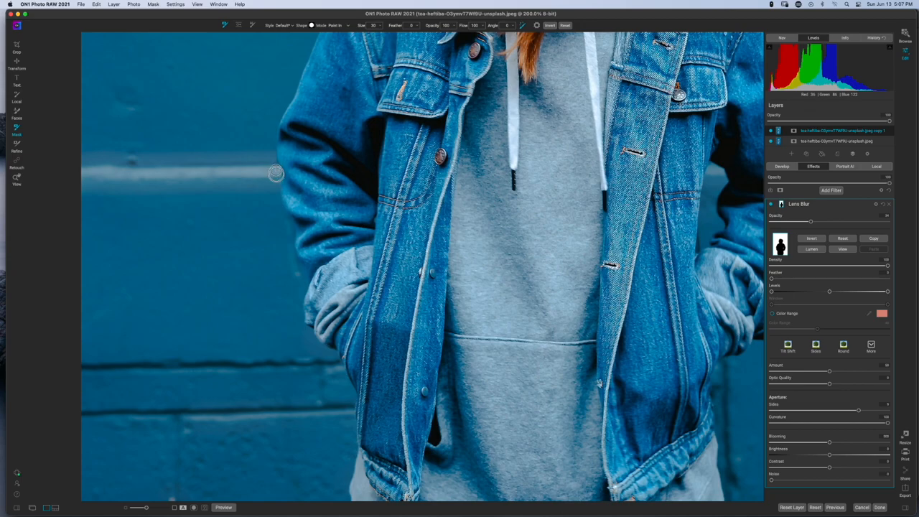
mouse_move(270, 145)
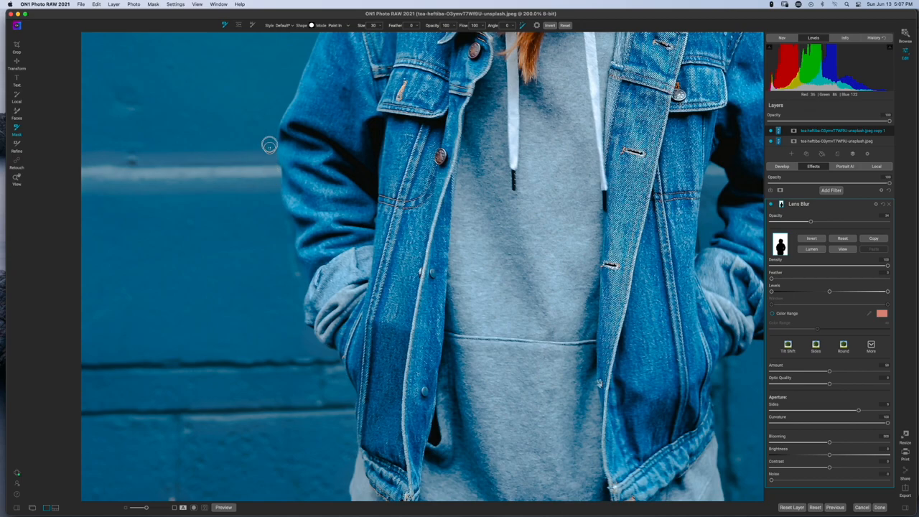
mouse_move(280, 108)
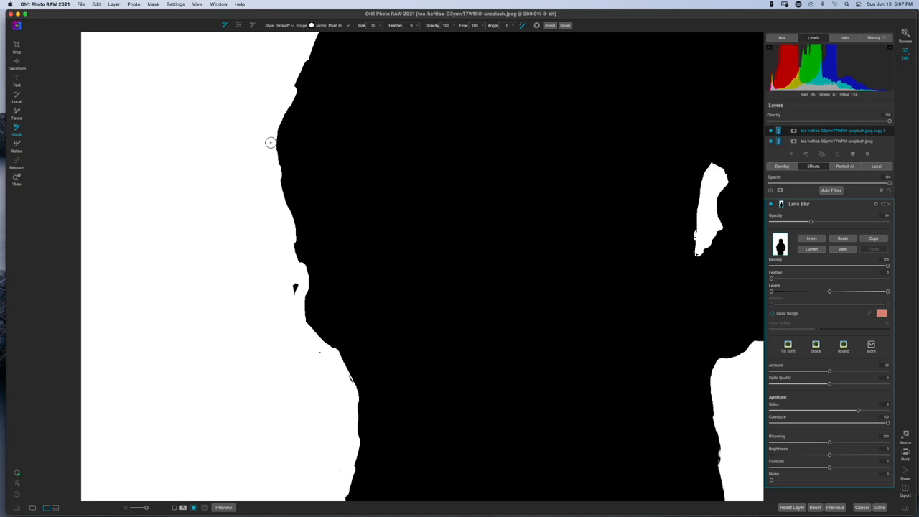
mouse_move(293, 287)
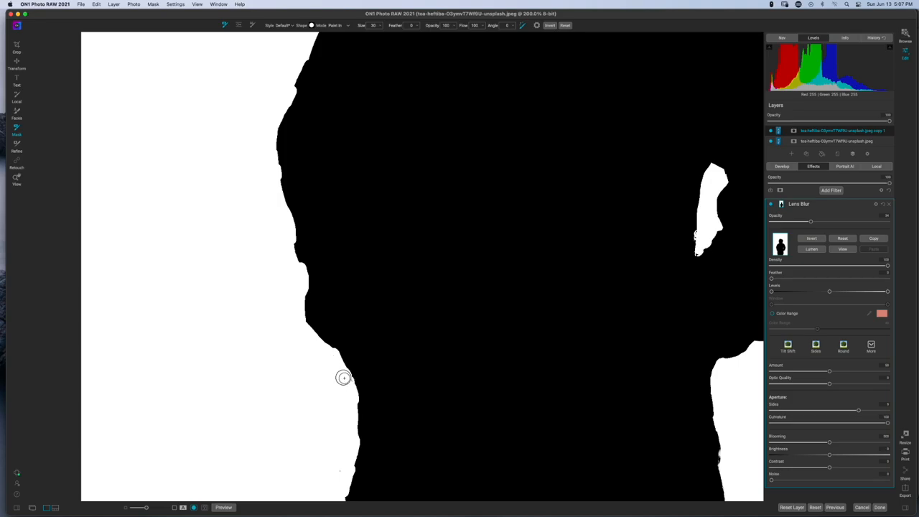
mouse_move(347, 388)
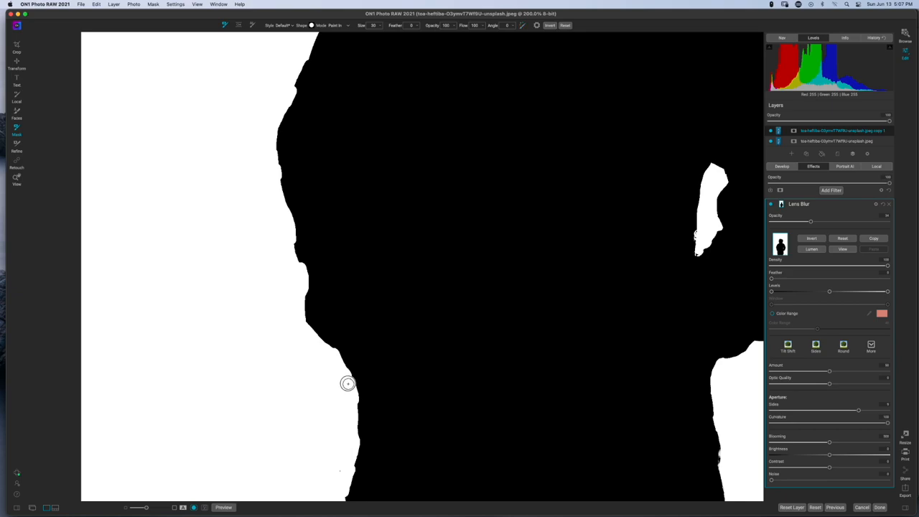
mouse_move(343, 376)
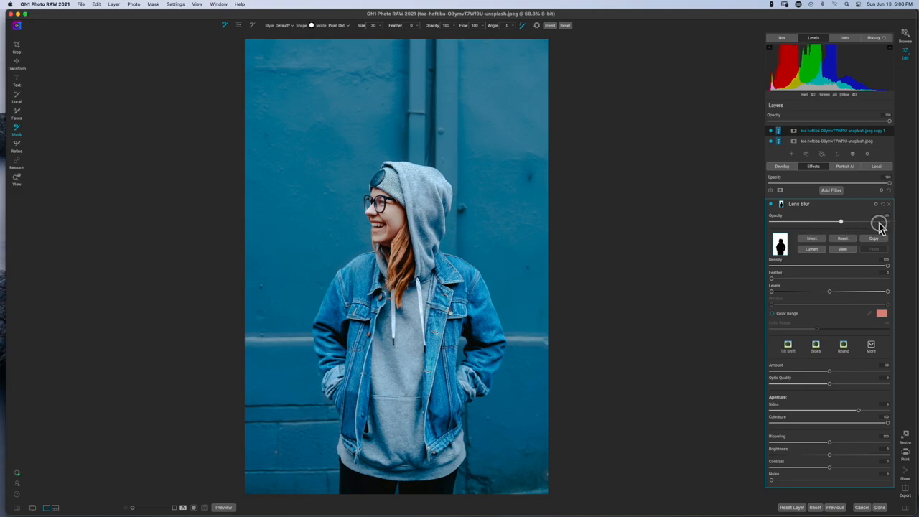
Adjust the Lens Blur opacity slider to tune the blur strength on the wall
left_click_drag(841, 221, 887, 221)
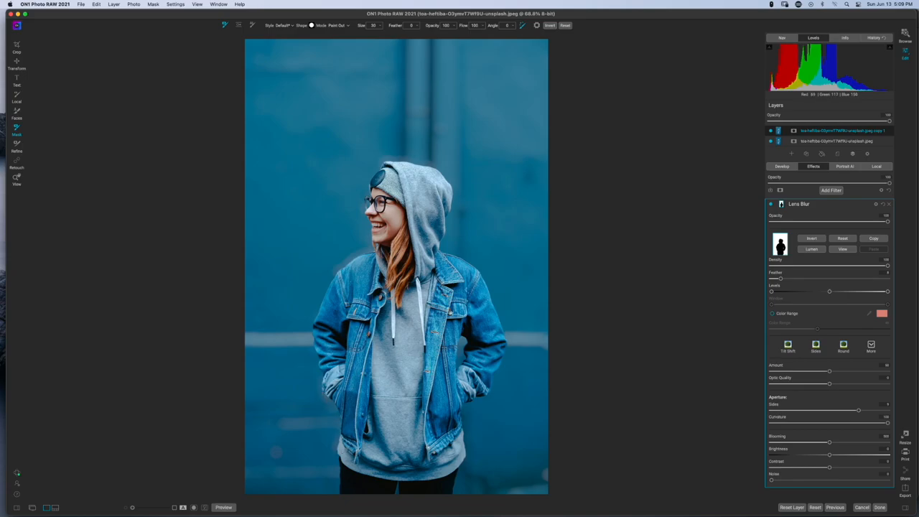
mouse_move(537, 250)
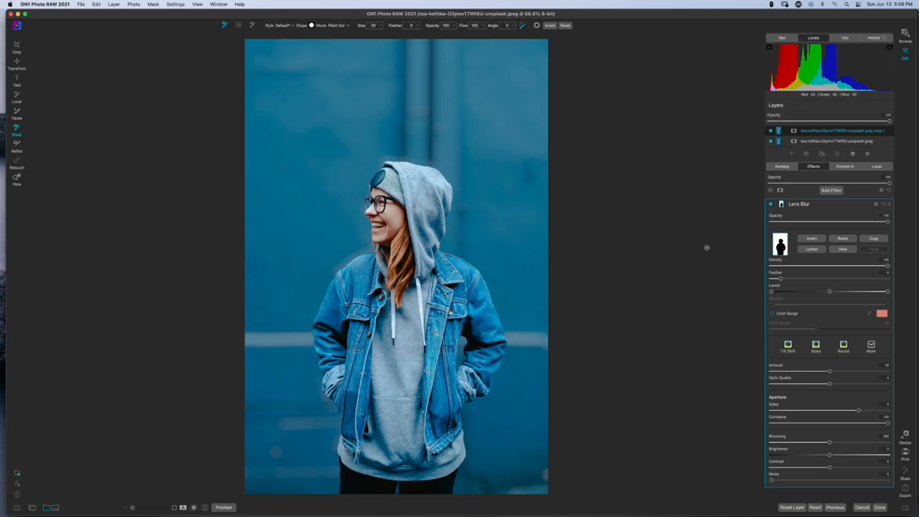
mouse_move(772, 322)
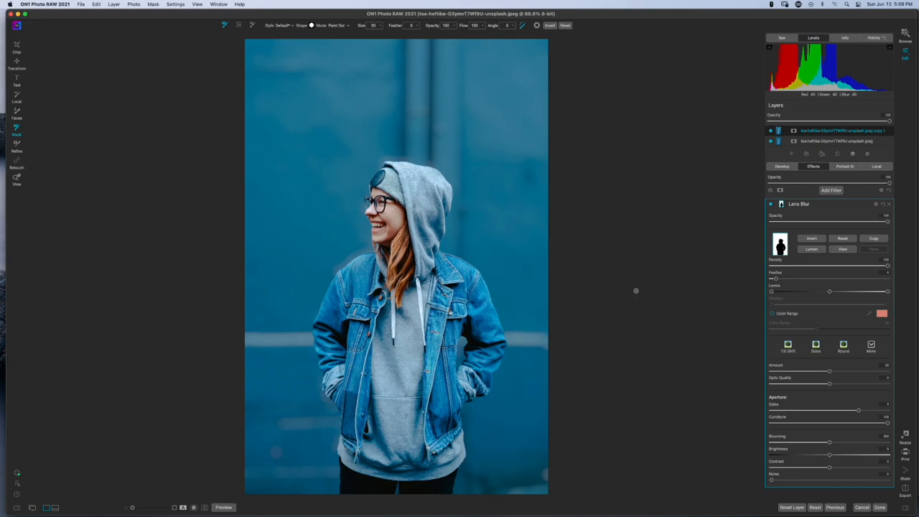
mouse_move(562, 282)
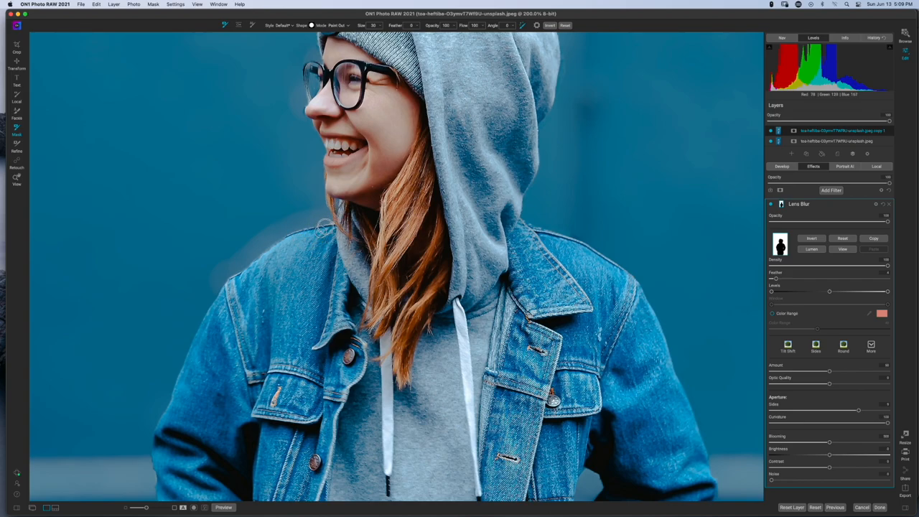
Brush the mask along both shoulder edges and the hood's right edge to keep the subject sharp
left_click_drag(323, 230, 273, 247)
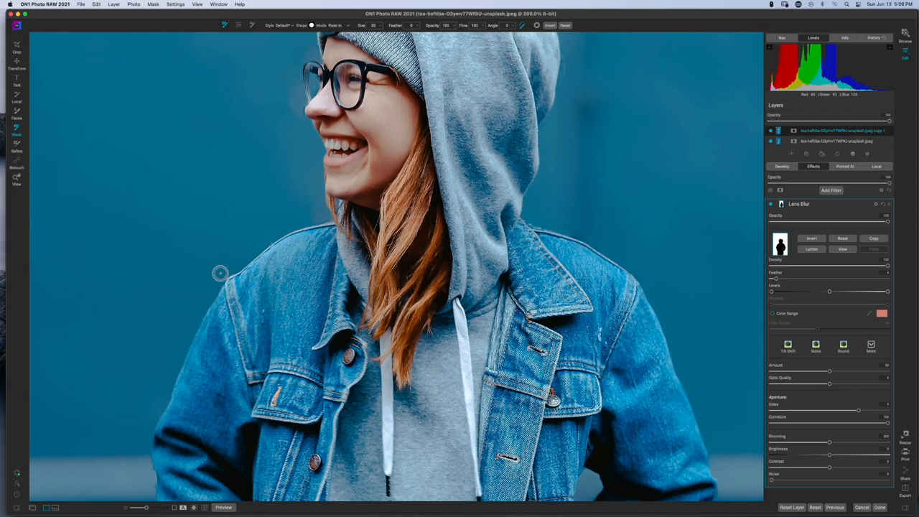
left_click_drag(221, 274, 331, 224)
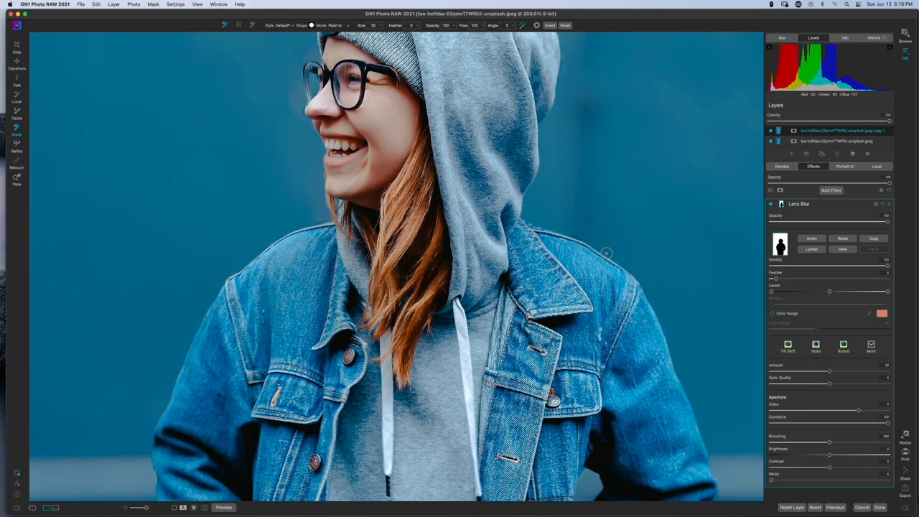
left_click_drag(606, 251, 558, 232)
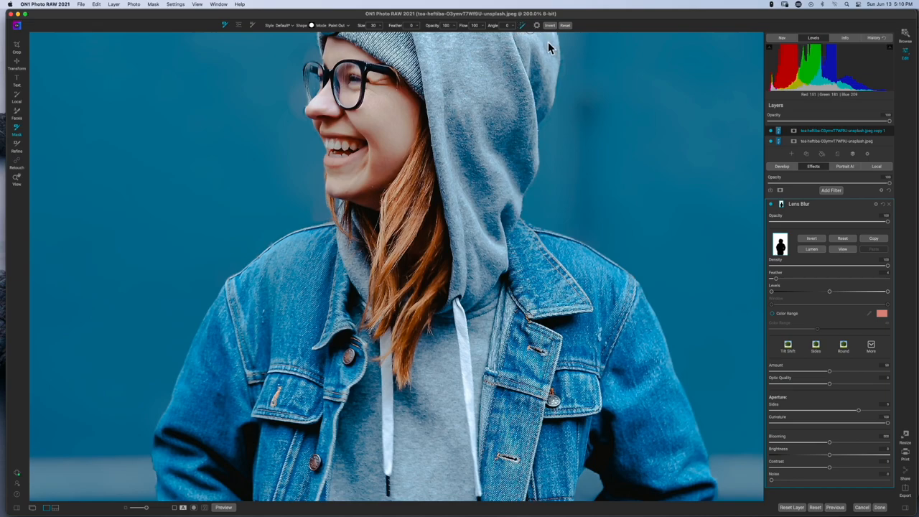
Show the masking brush's edge-detection settings (Color Threshold 94, Transition)
left_click(535, 26)
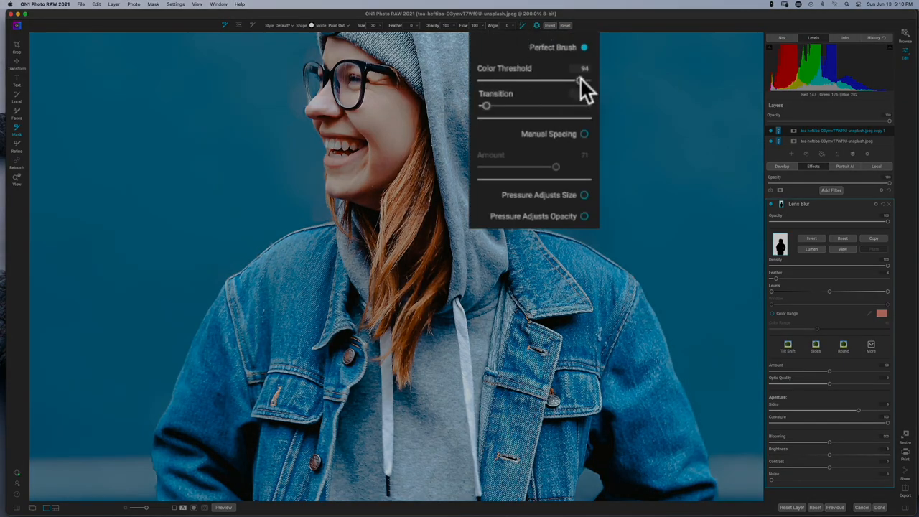
mouse_move(581, 85)
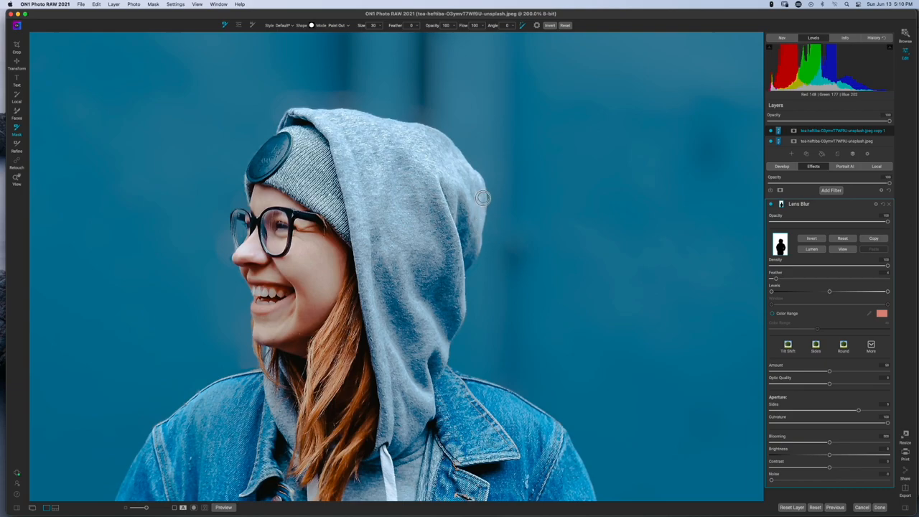
mouse_move(477, 234)
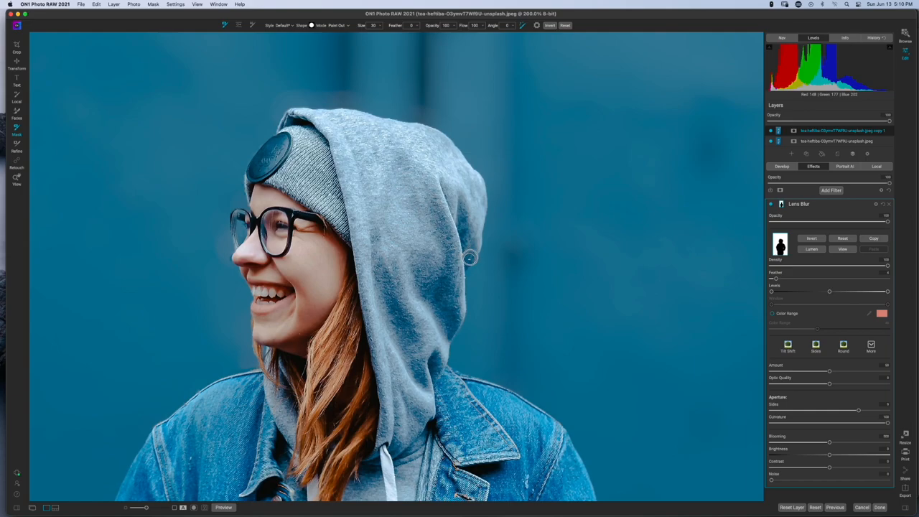
mouse_move(479, 221)
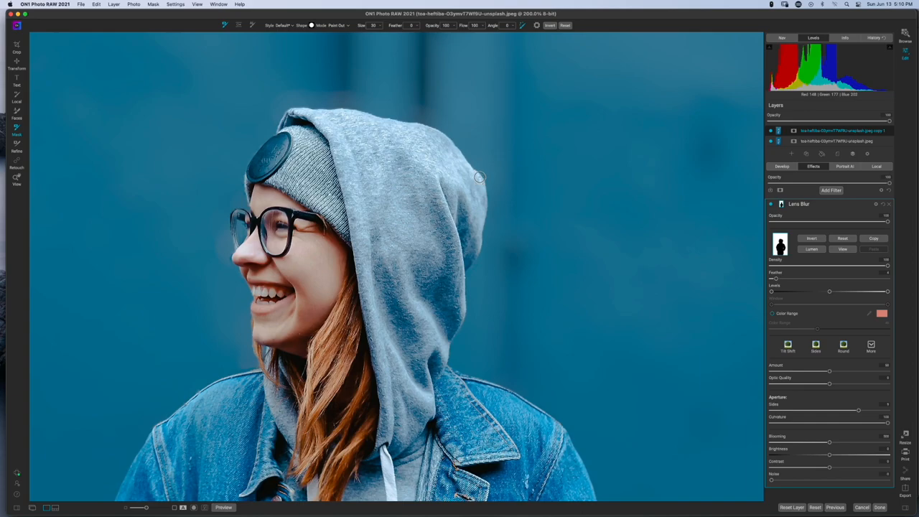
mouse_move(344, 137)
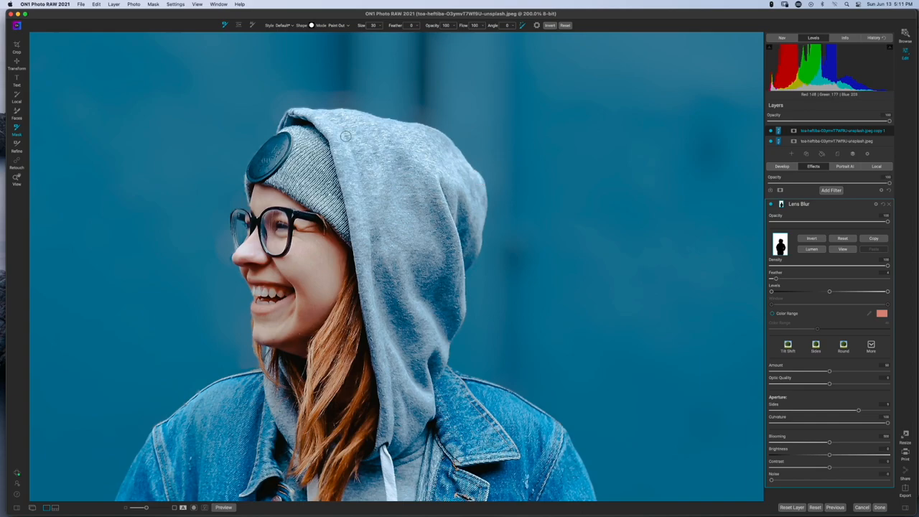
mouse_move(319, 112)
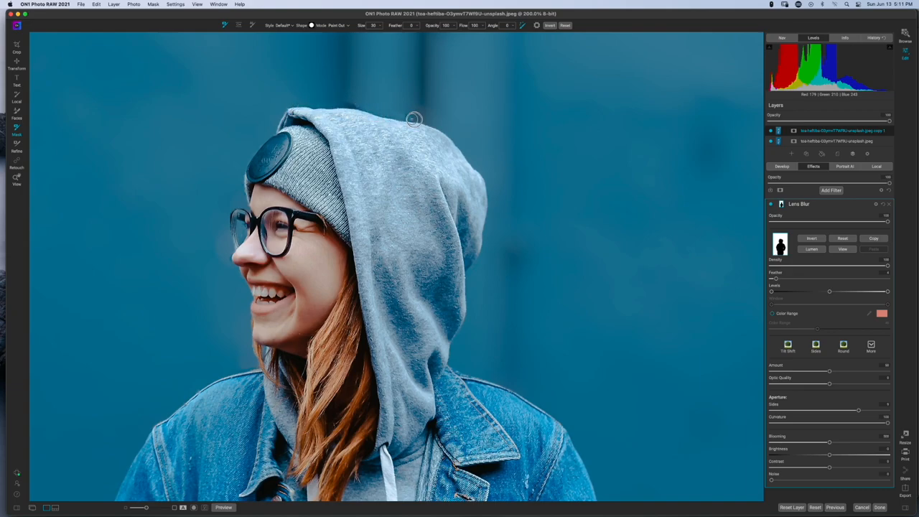
mouse_move(442, 133)
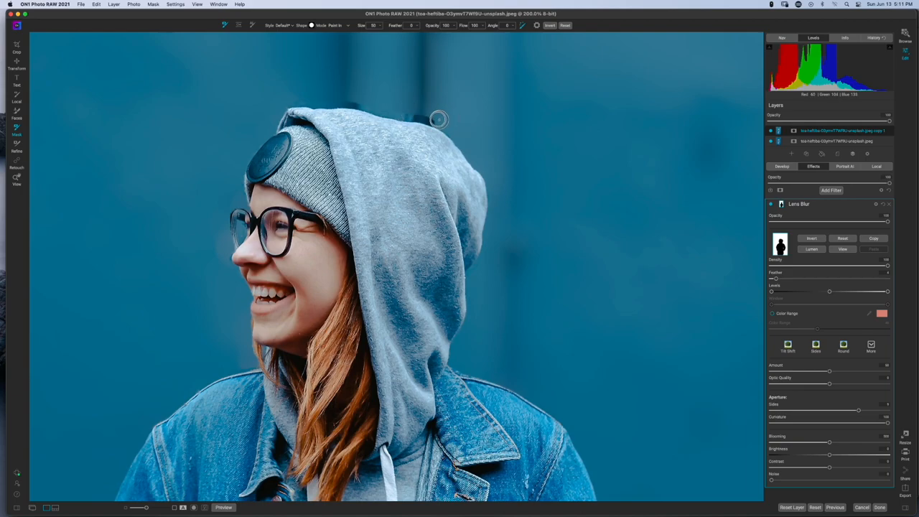
mouse_move(402, 109)
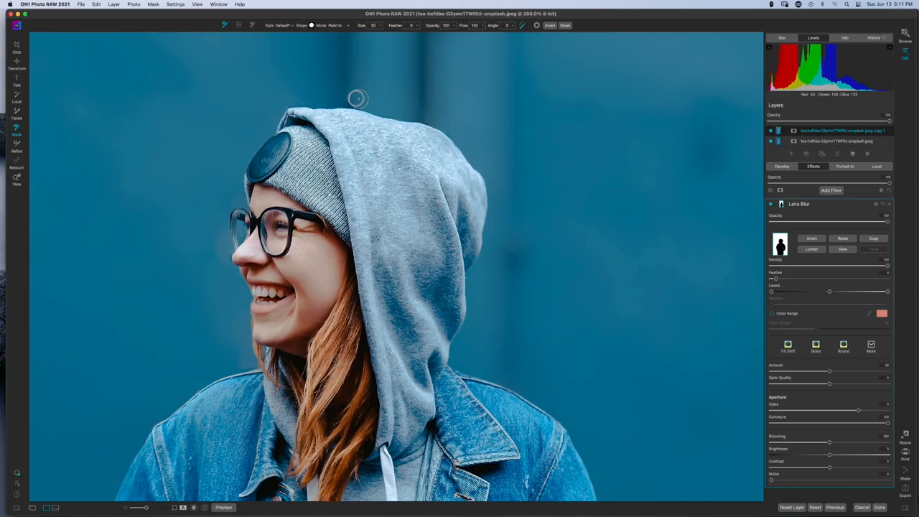
mouse_move(350, 99)
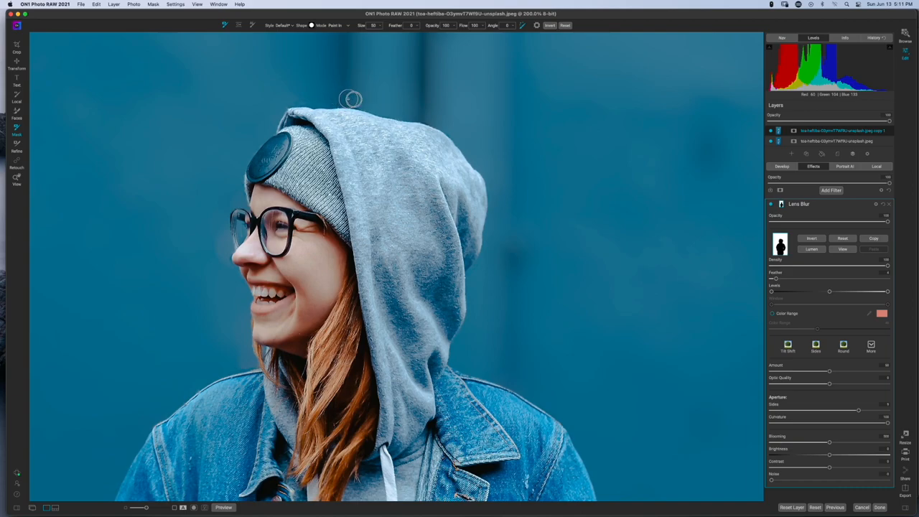
mouse_move(327, 95)
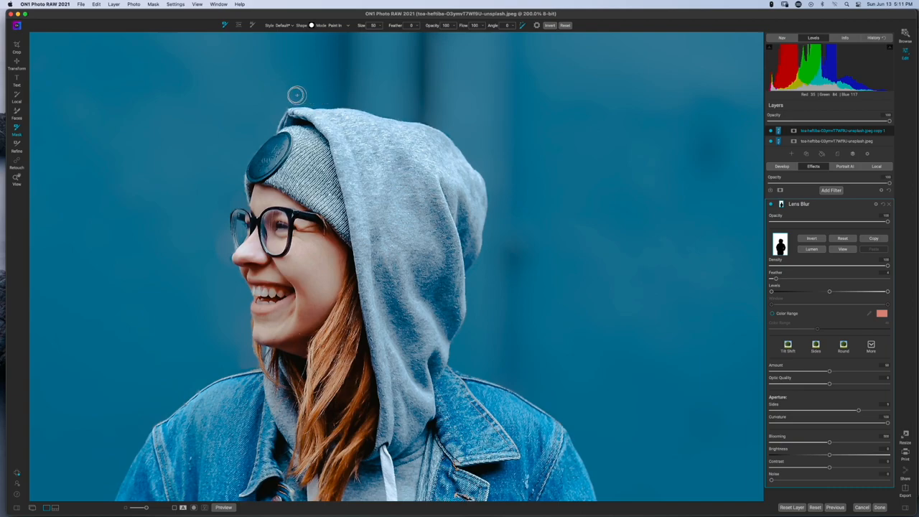
mouse_move(307, 97)
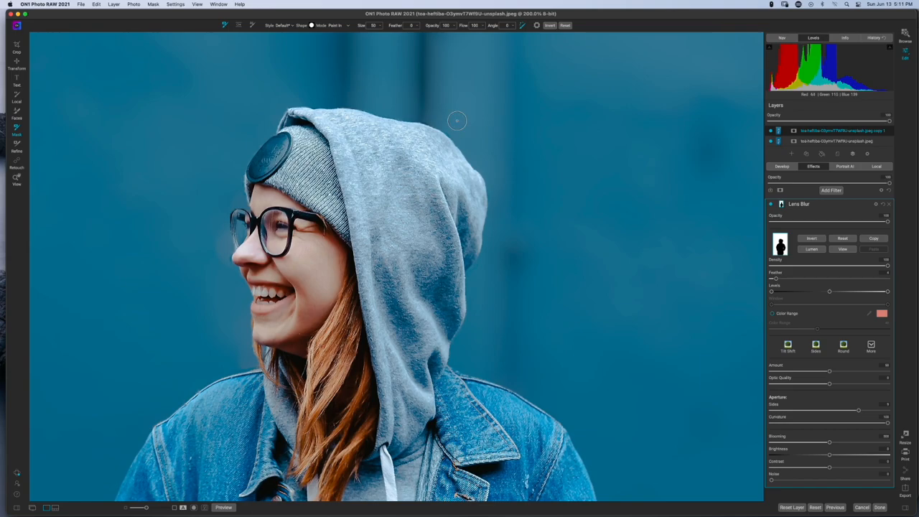
mouse_move(538, 135)
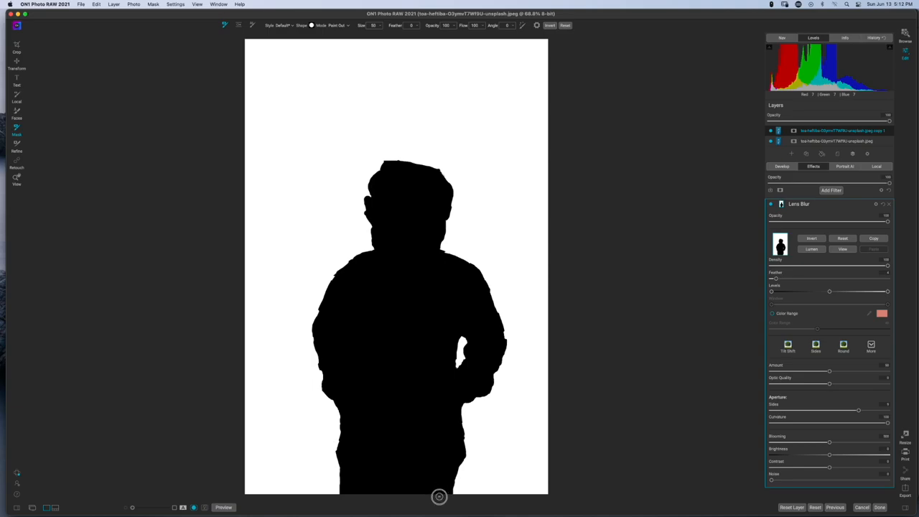
mouse_move(445, 479)
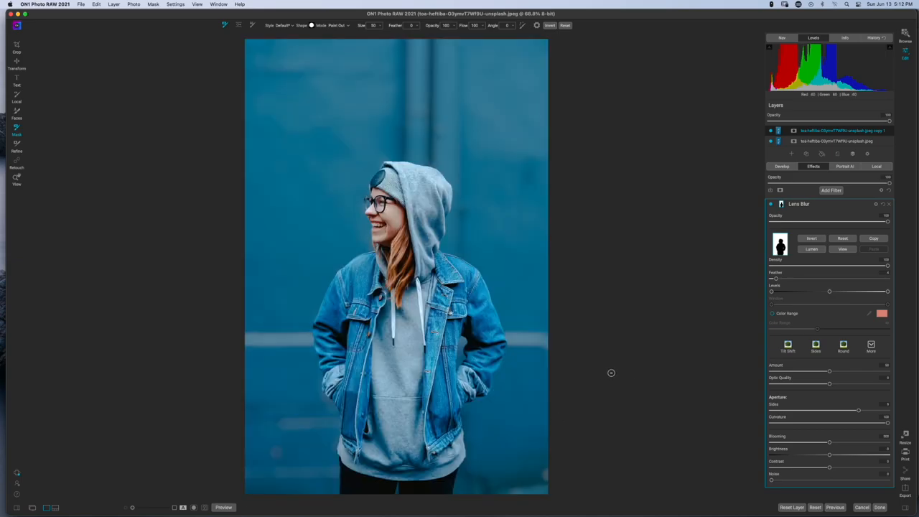
mouse_move(212, 31)
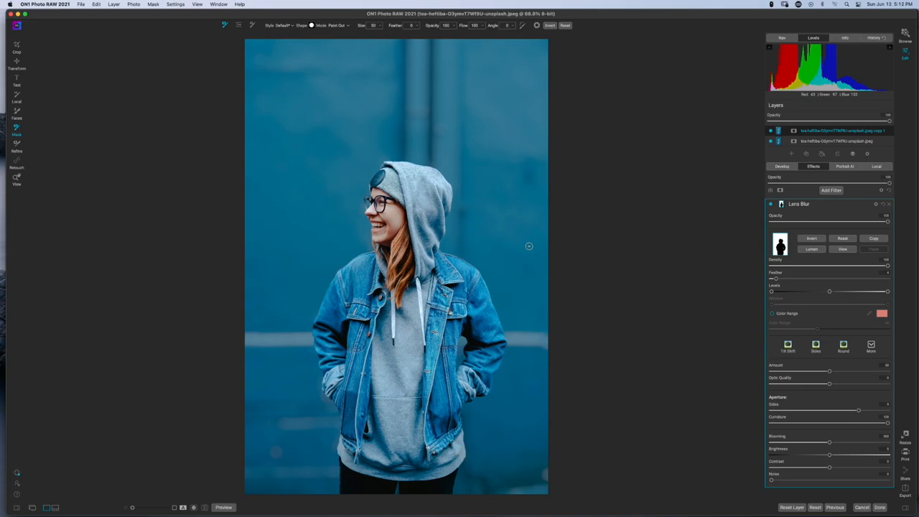
mouse_move(247, 118)
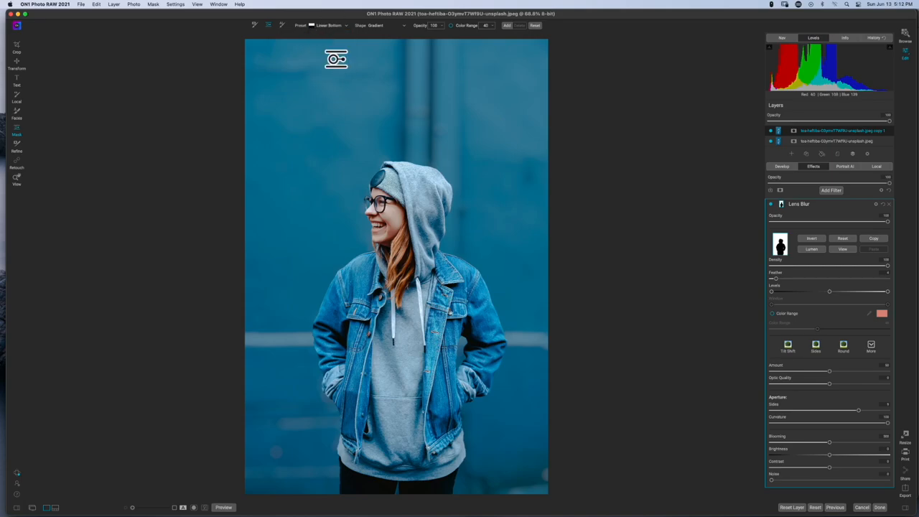
Place a linear gradient mask with the Masking Bug across the bottom of the photo
left_click_drag(336, 58, 382, 52)
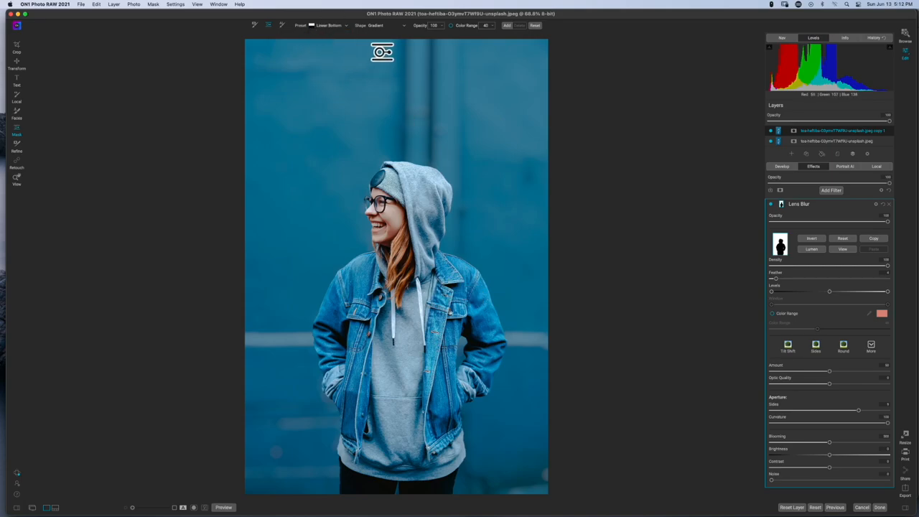
left_click_drag(382, 51, 370, 184)
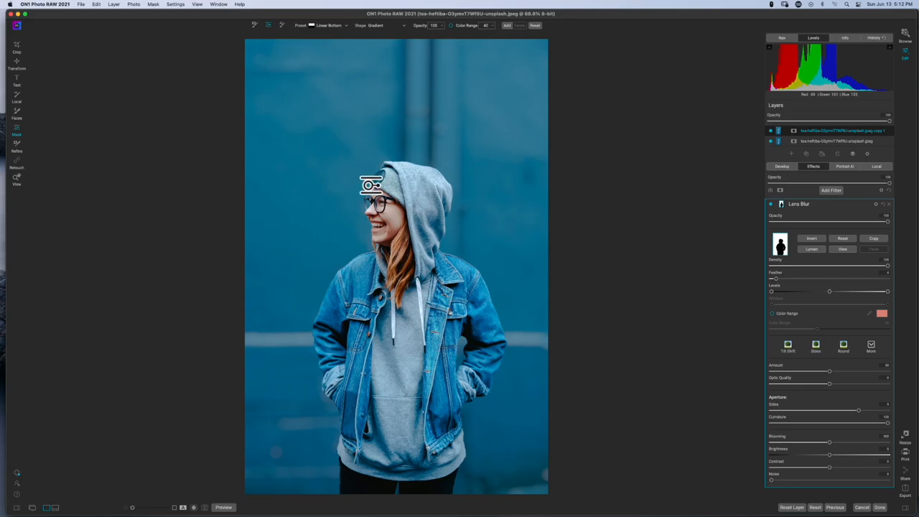
left_click_drag(370, 185, 394, 477)
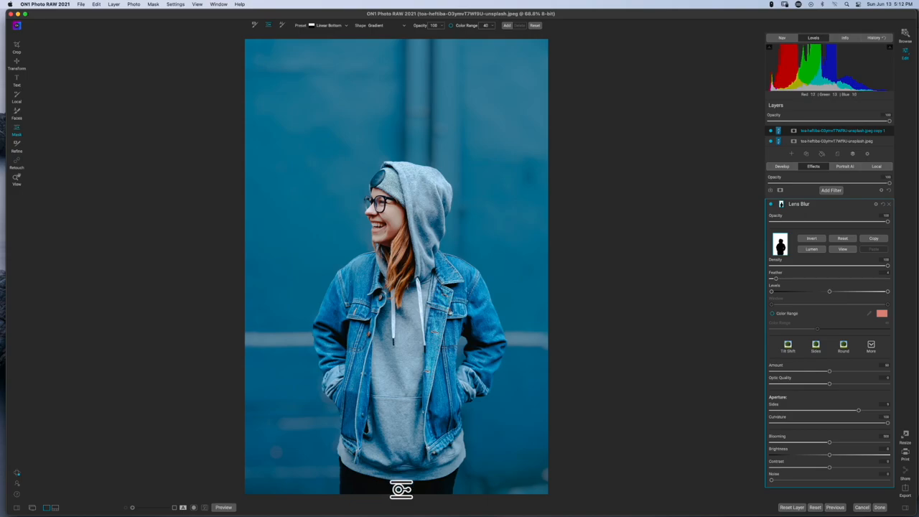
left_click_drag(401, 491, 429, 442)
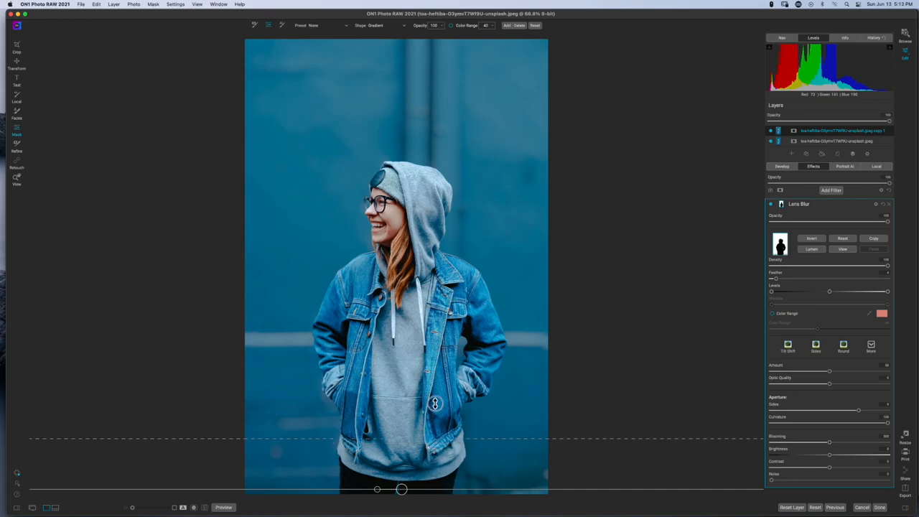
Adjust the gradient so its fade runs from mid-jacket down toward the bottom
left_click_drag(437, 404, 439, 359)
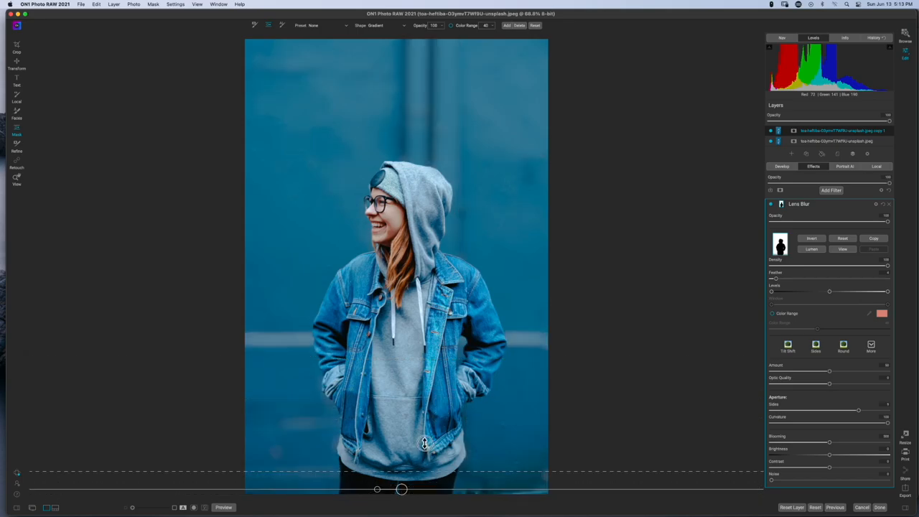
left_click_drag(423, 443, 423, 396)
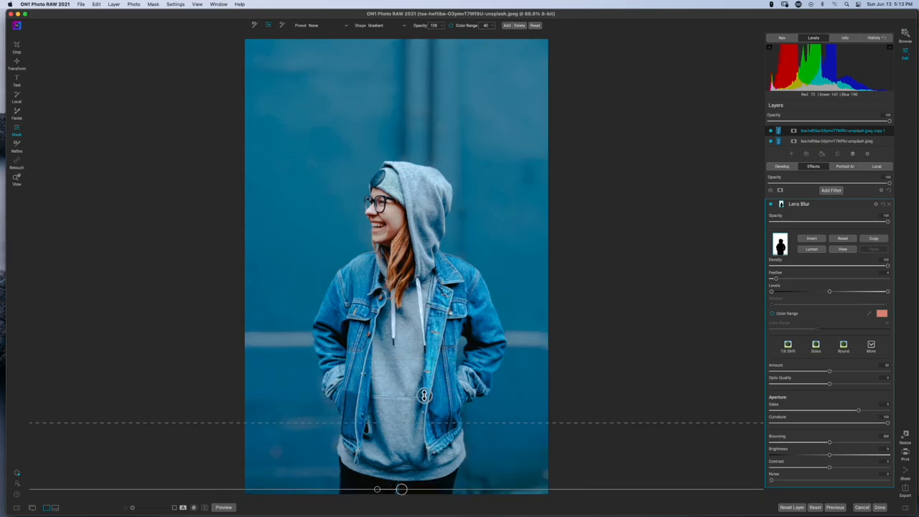
left_click_drag(423, 396, 422, 339)
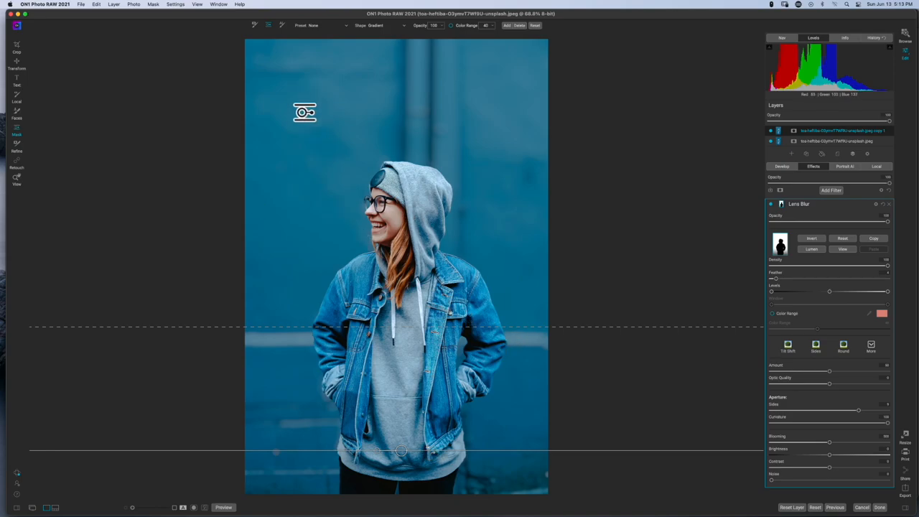
Move the gradient up over the face, then bring it back down to the lower body
left_click_drag(305, 112, 417, 288)
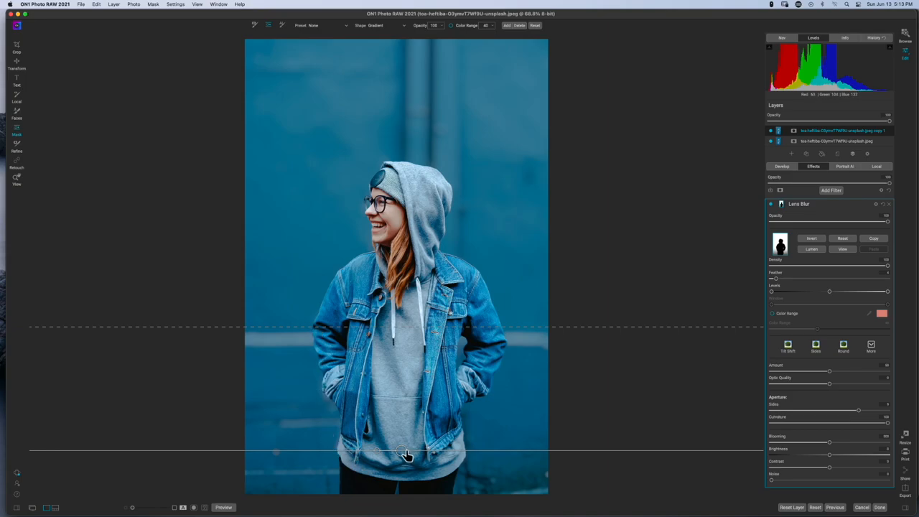
left_click_drag(407, 457, 399, 351)
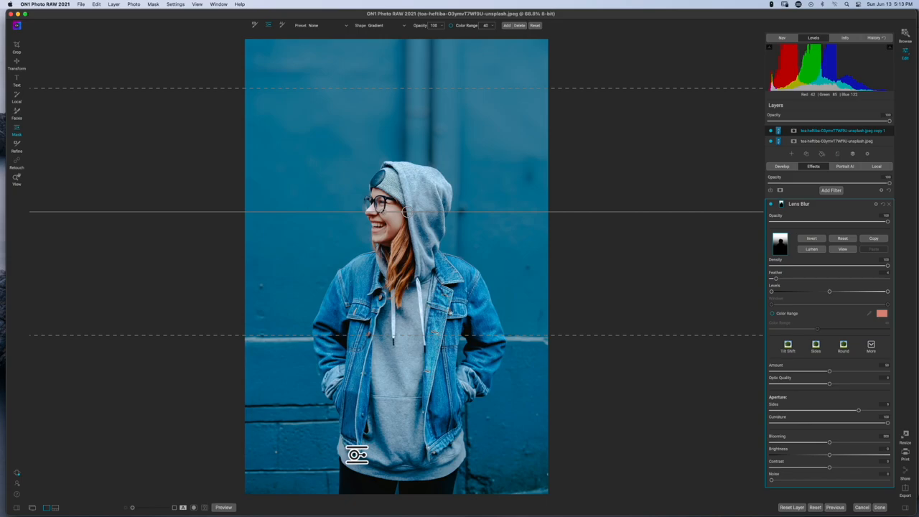
left_click_drag(356, 454, 510, 413)
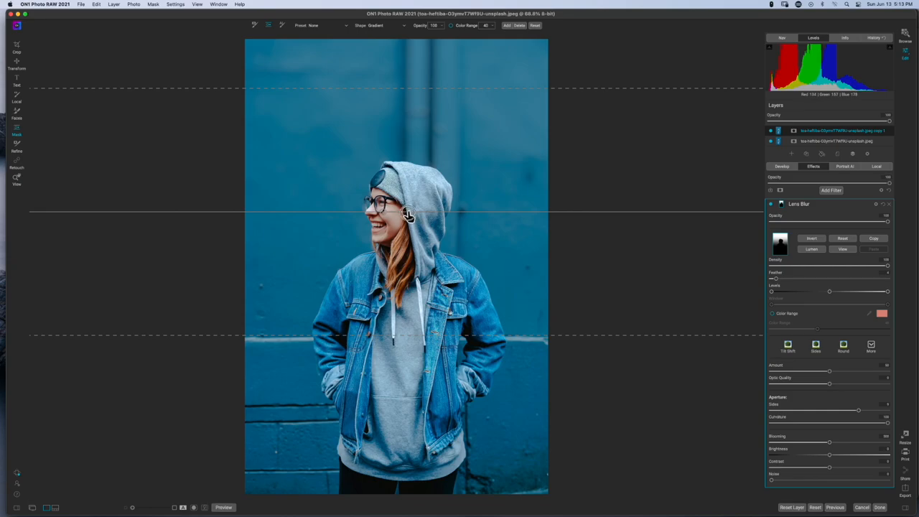
left_click_drag(409, 215, 409, 287)
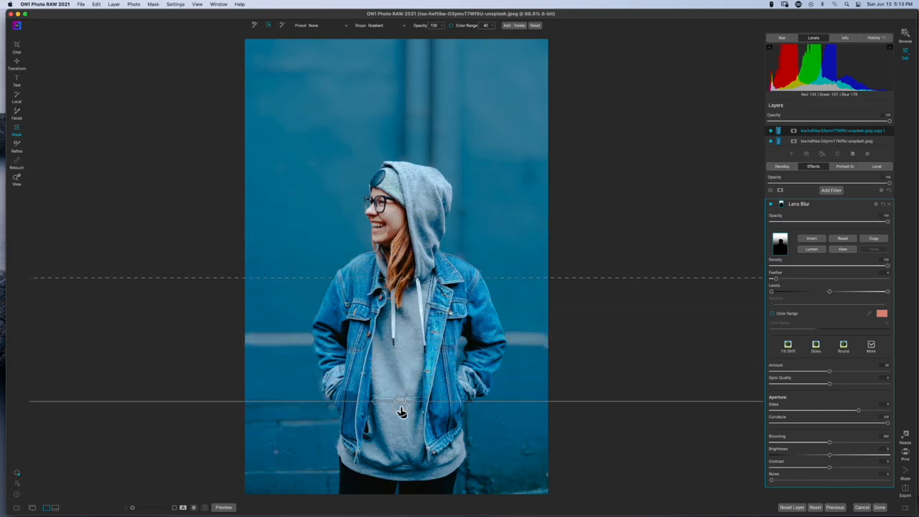
Nudge the gradient lower and shorten its fade so it runs from the pockets to the bottom edge
left_click_drag(401, 410, 400, 419)
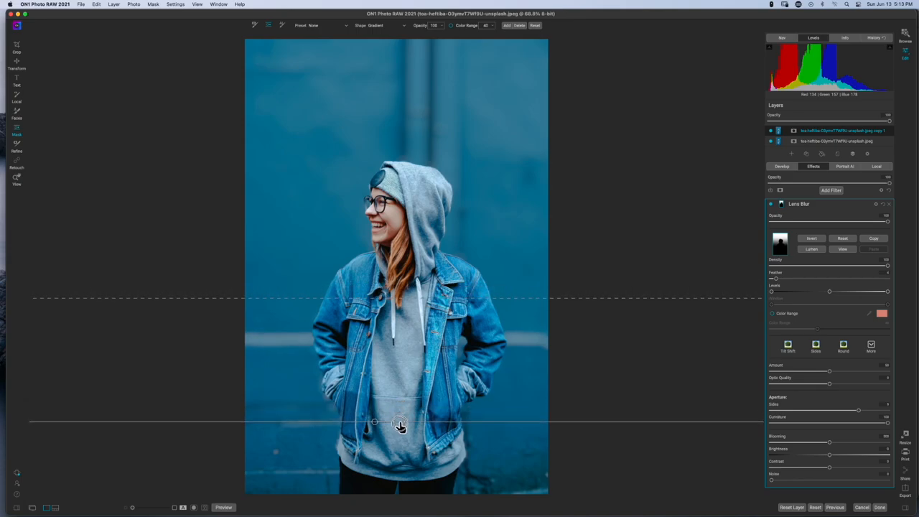
left_click_drag(399, 422, 399, 428)
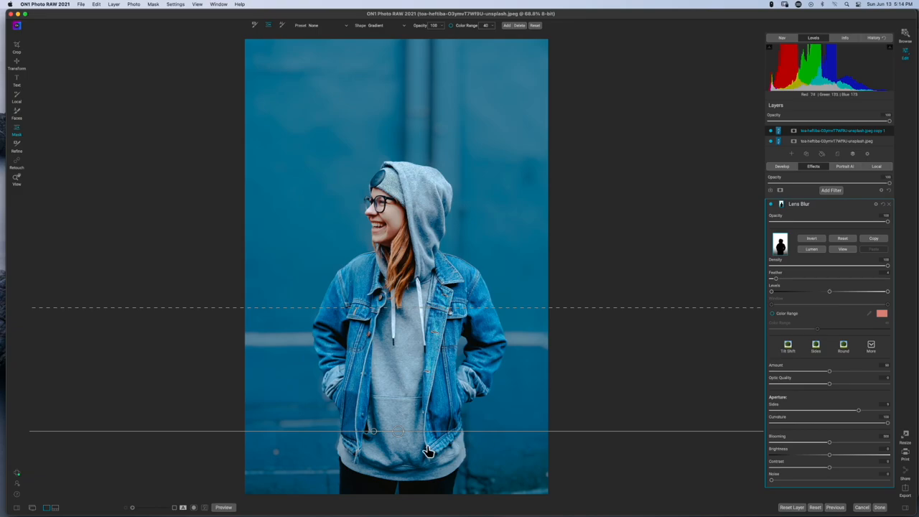
mouse_move(307, 313)
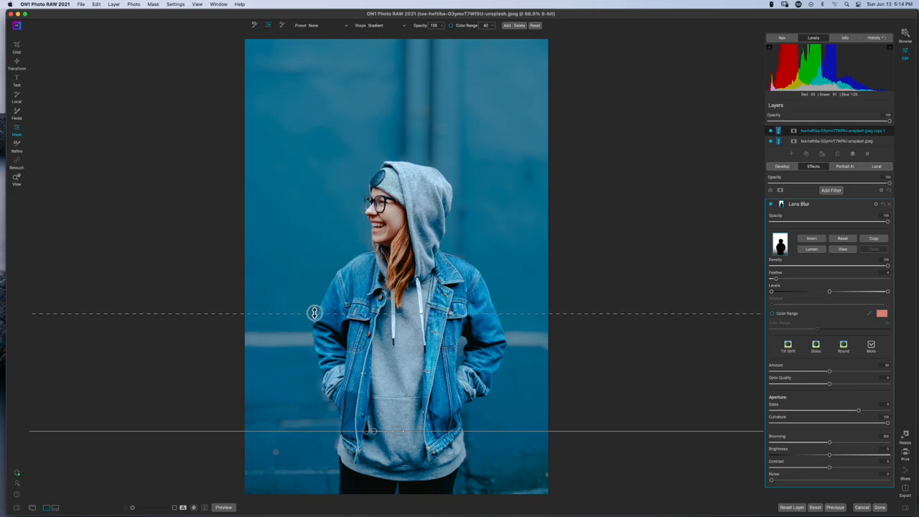
left_click_drag(312, 313, 313, 305)
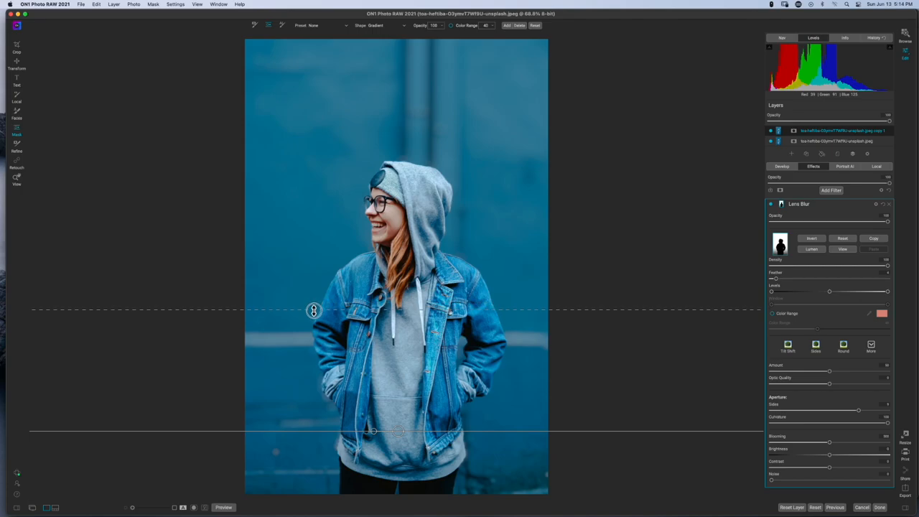
left_click_drag(313, 310, 319, 333)
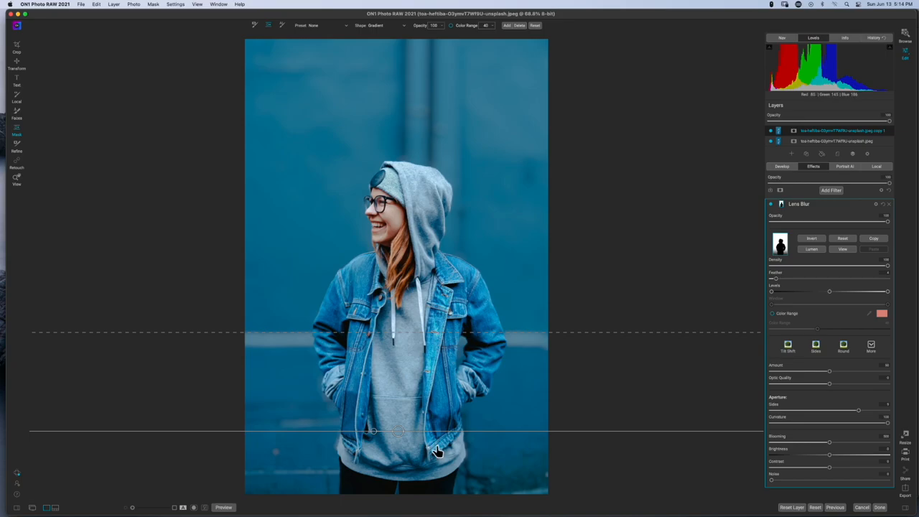
left_click(844, 346)
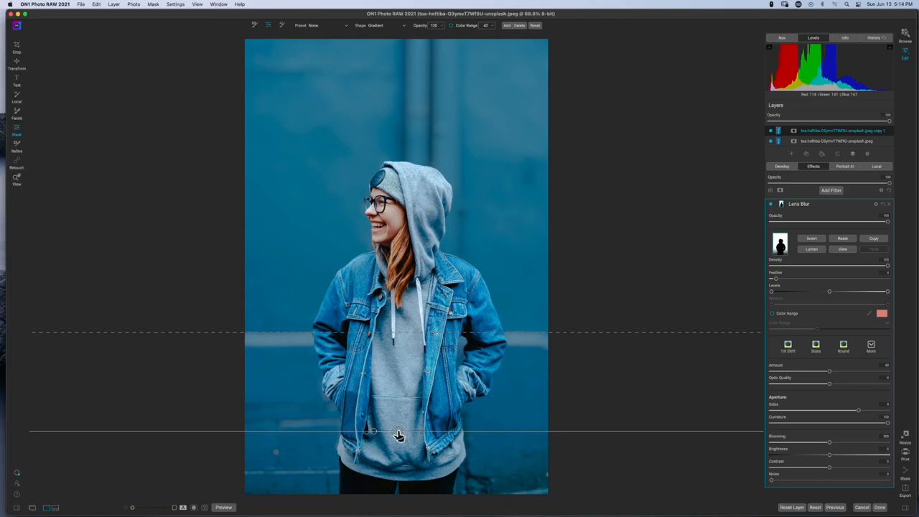
left_click_drag(399, 434, 394, 483)
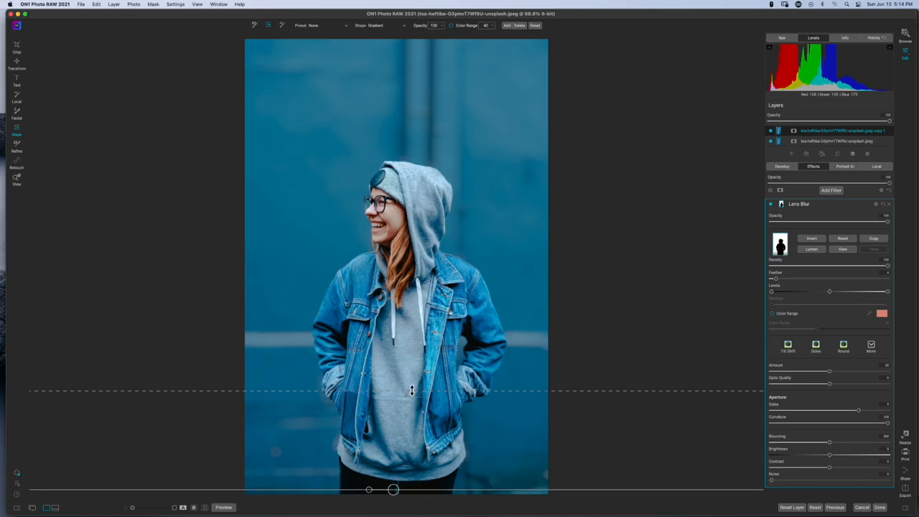
Raise the gradient's feather so the fade starts just below the hands
left_click_drag(410, 390, 410, 361)
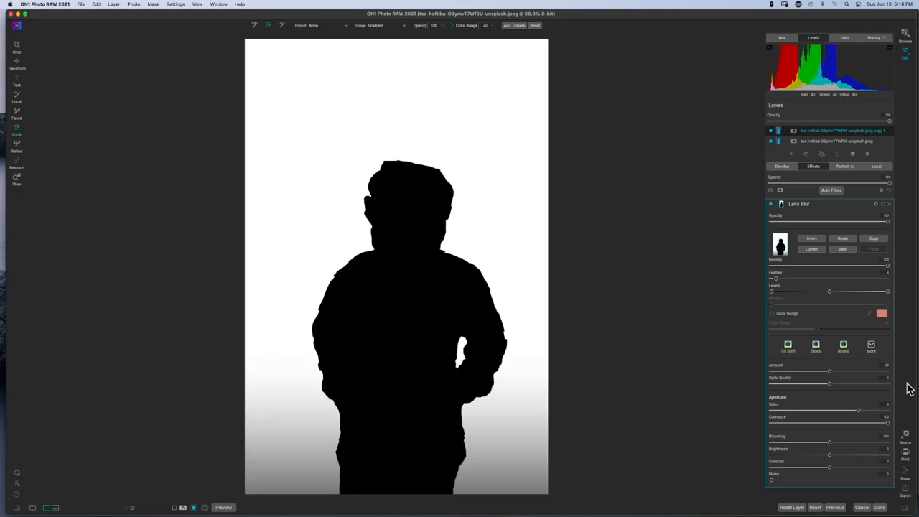
mouse_move(827, 407)
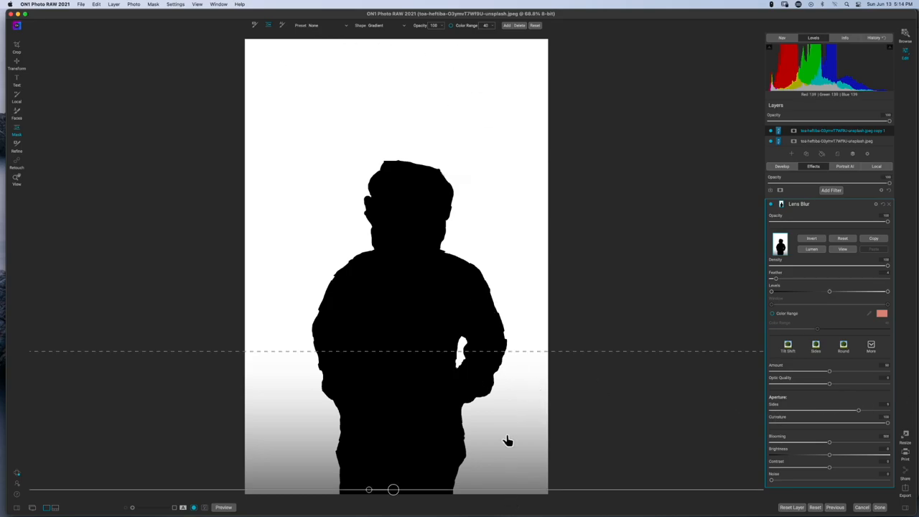
mouse_move(522, 376)
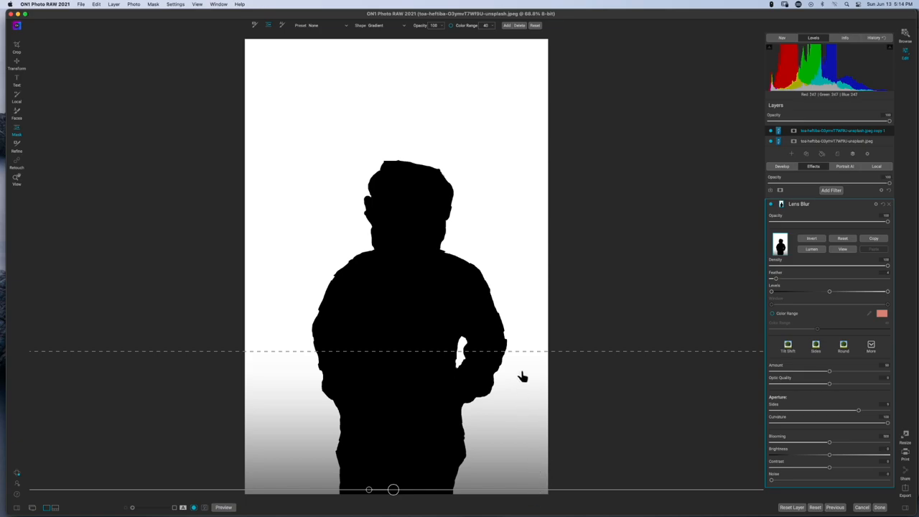